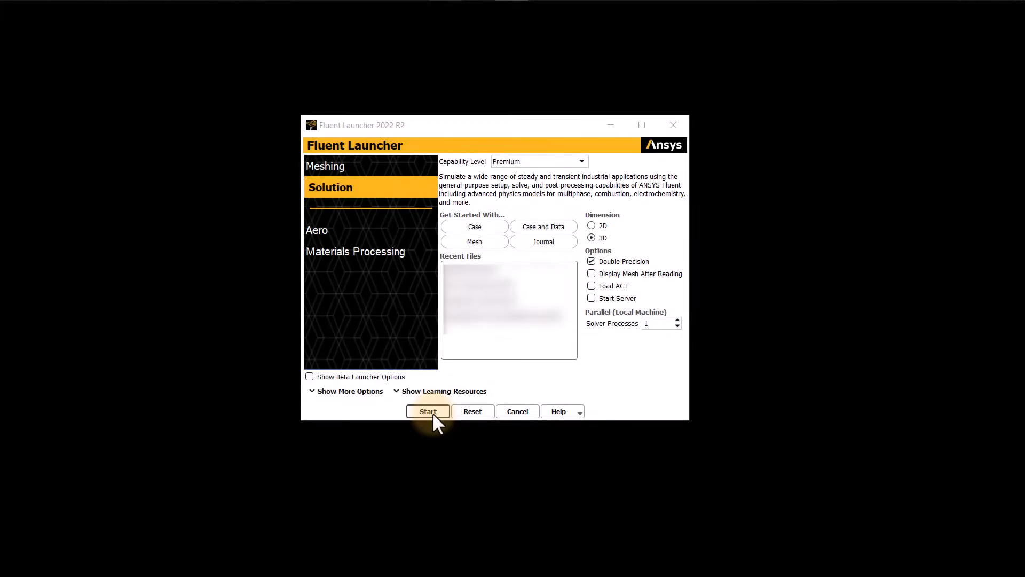
Start the 3D double-precision solution session and load the channel case with its results
click(427, 411)
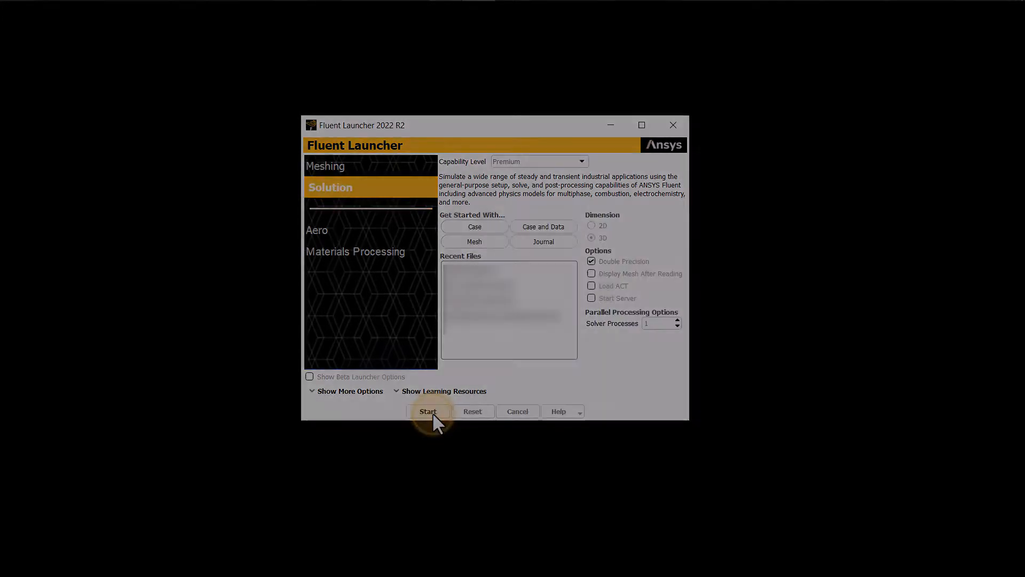
click(428, 411)
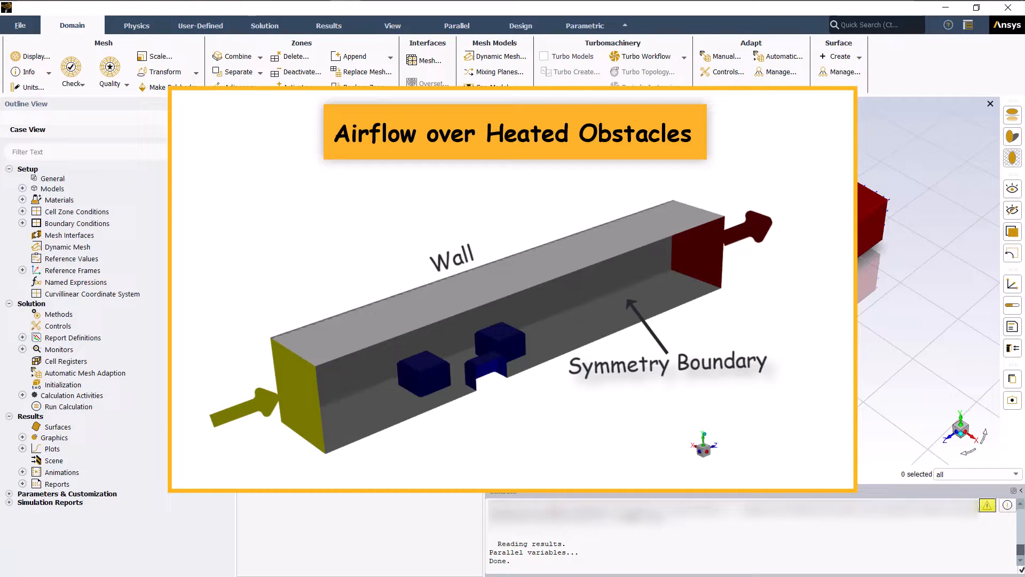
Switch to the Results post-processing tools and reveal the Mesh display options under Graphics
click(990, 103)
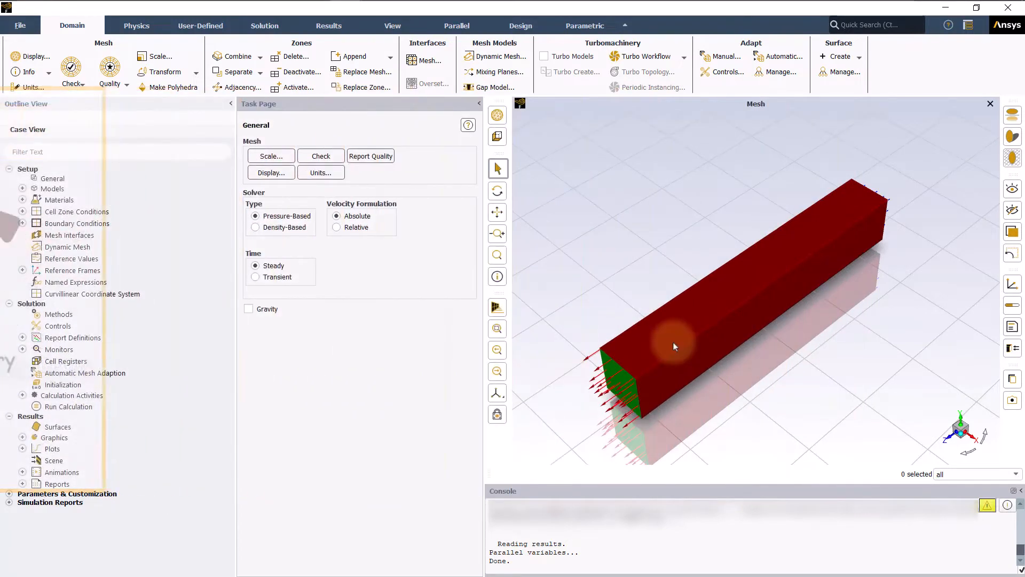
mouse_move(613, 273)
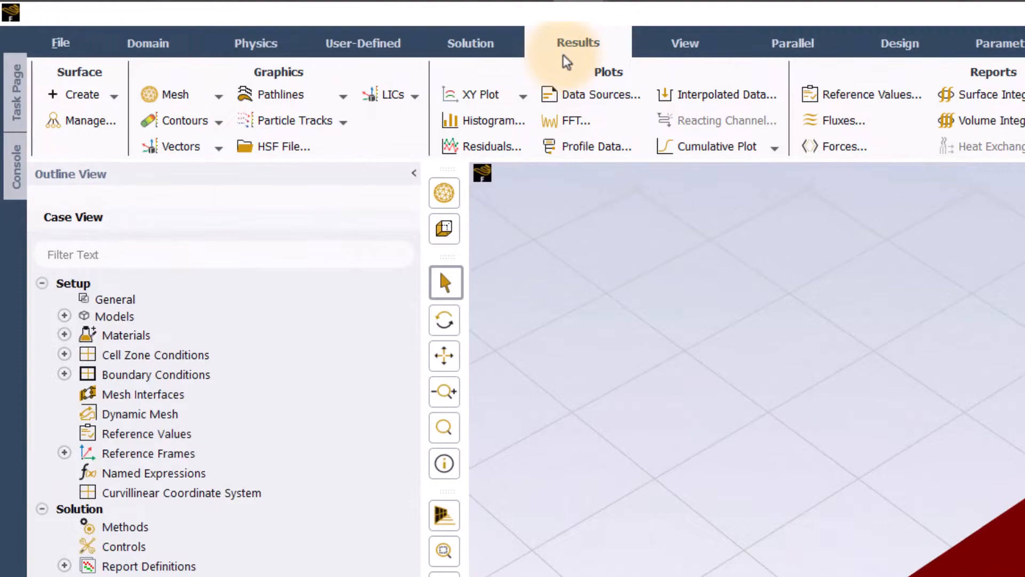
click(174, 94)
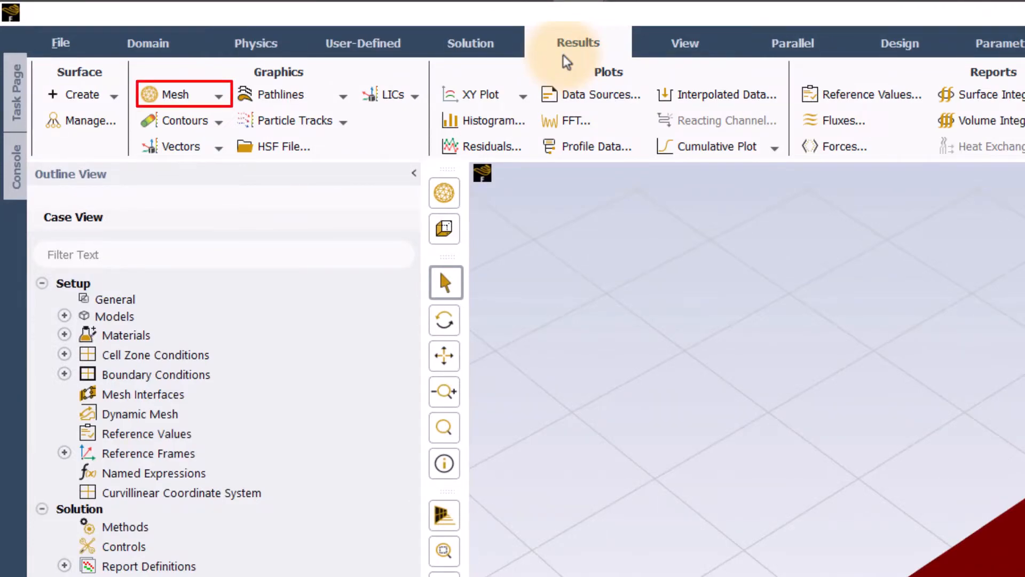
click(175, 94)
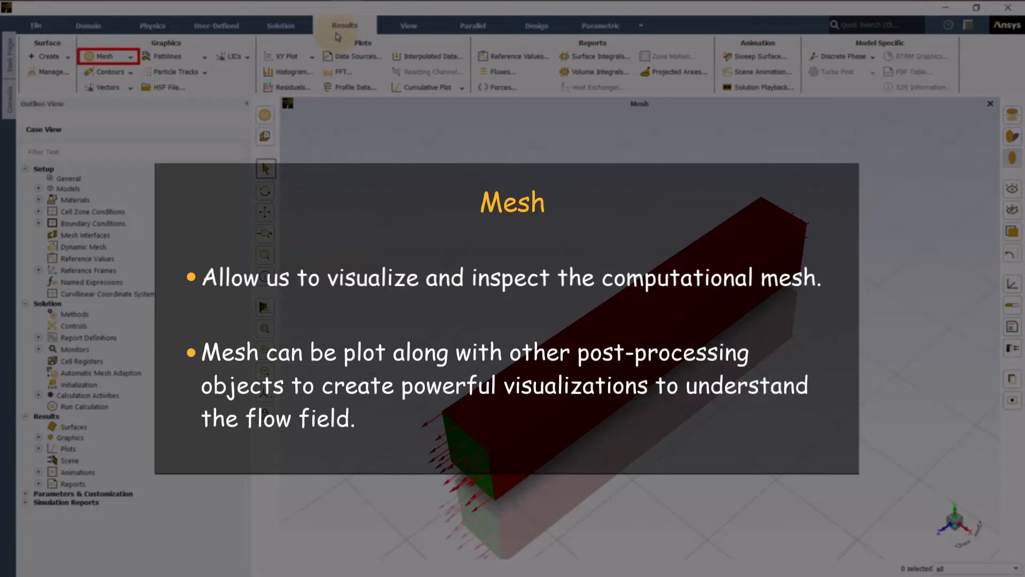
mouse_move(193, 40)
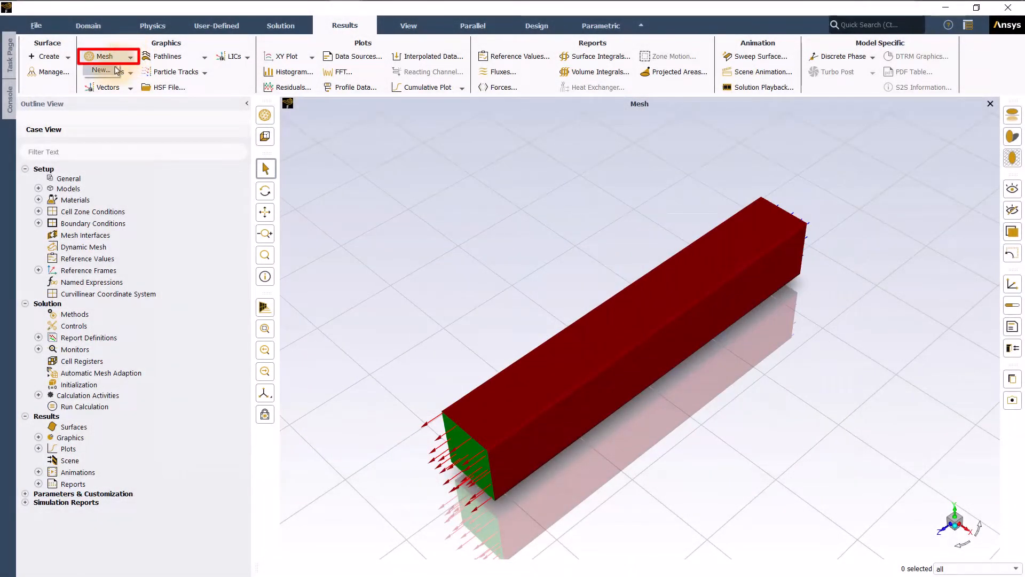
Define mesh-1 with edges off, faces on, showing only the wall and wall-objects surfaces
click(103, 71)
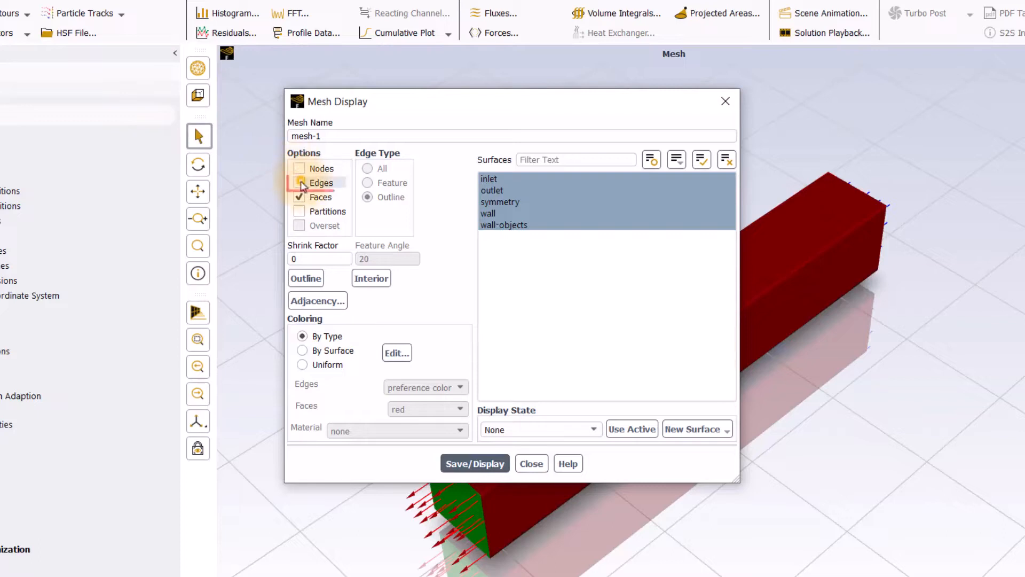
click(300, 183)
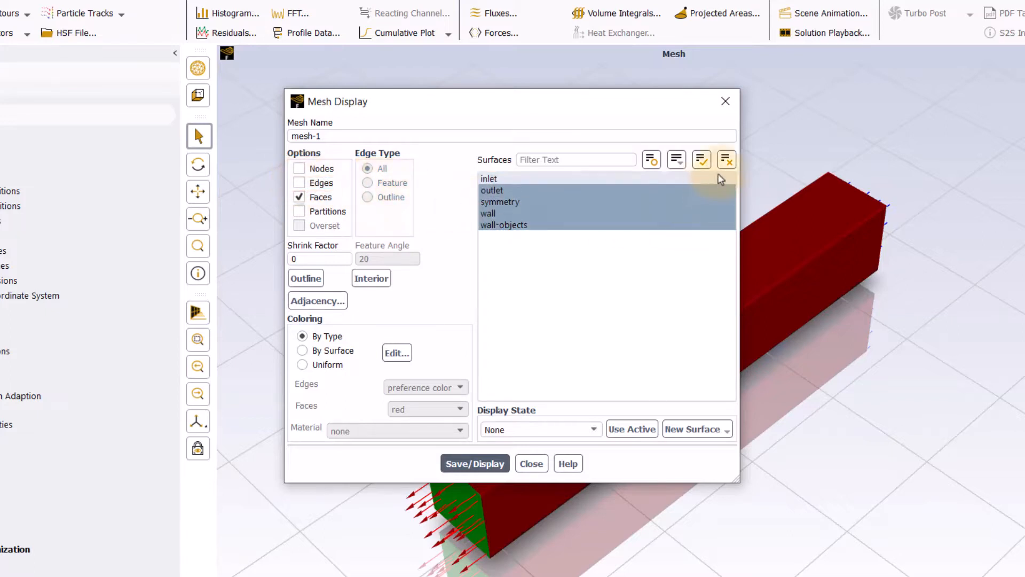
click(726, 160)
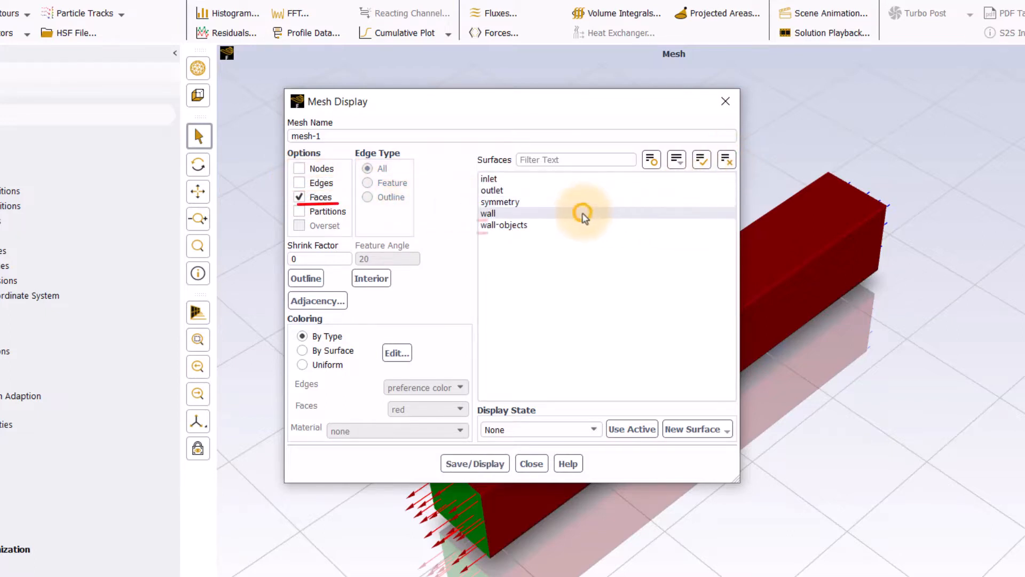
click(503, 225)
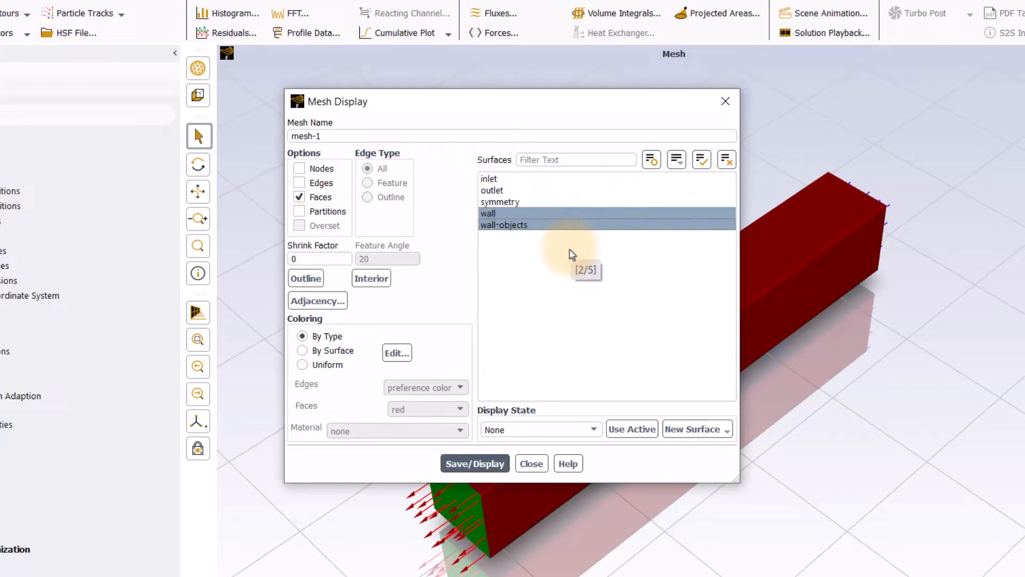
click(319, 258)
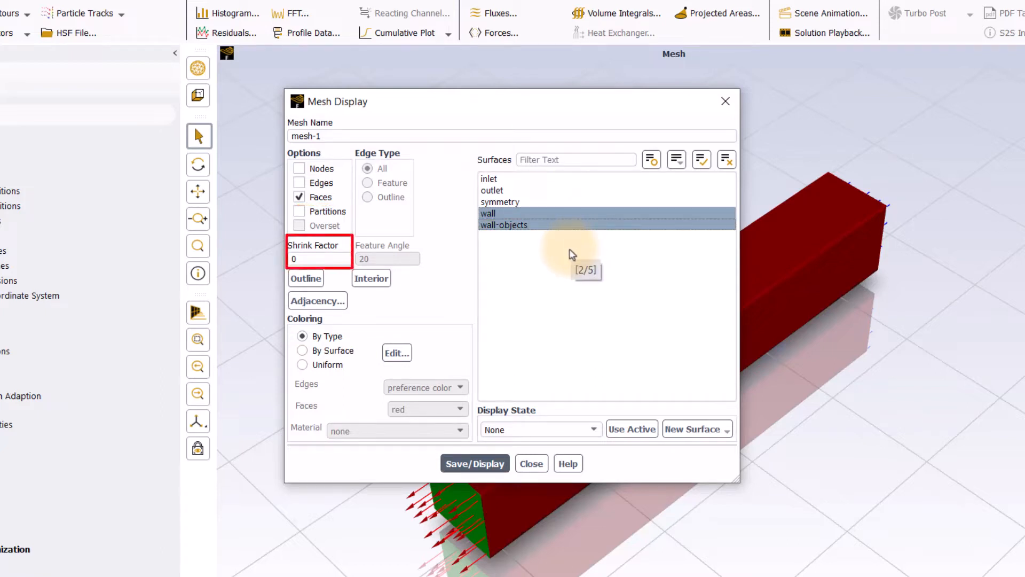
click(306, 278)
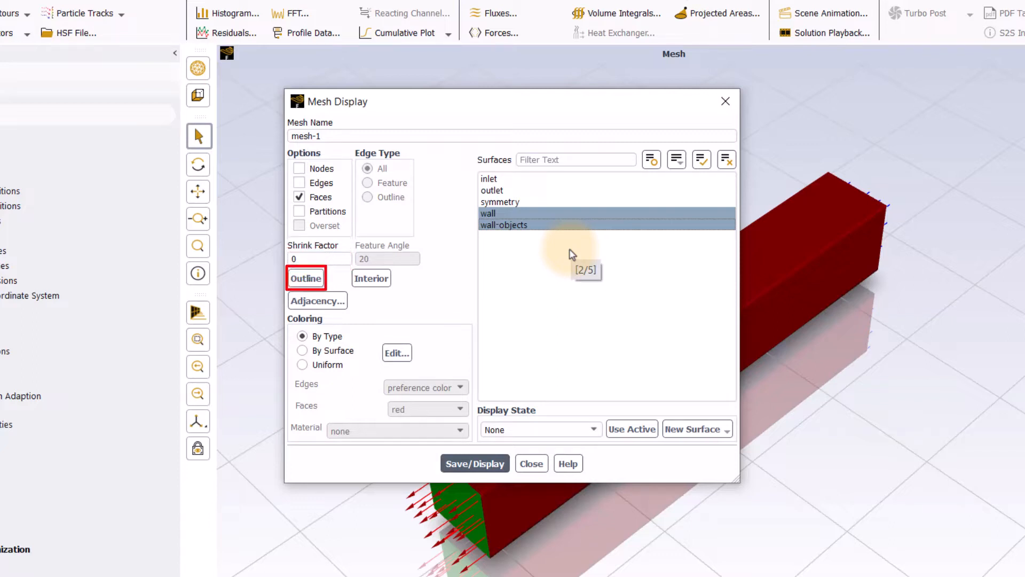
click(371, 278)
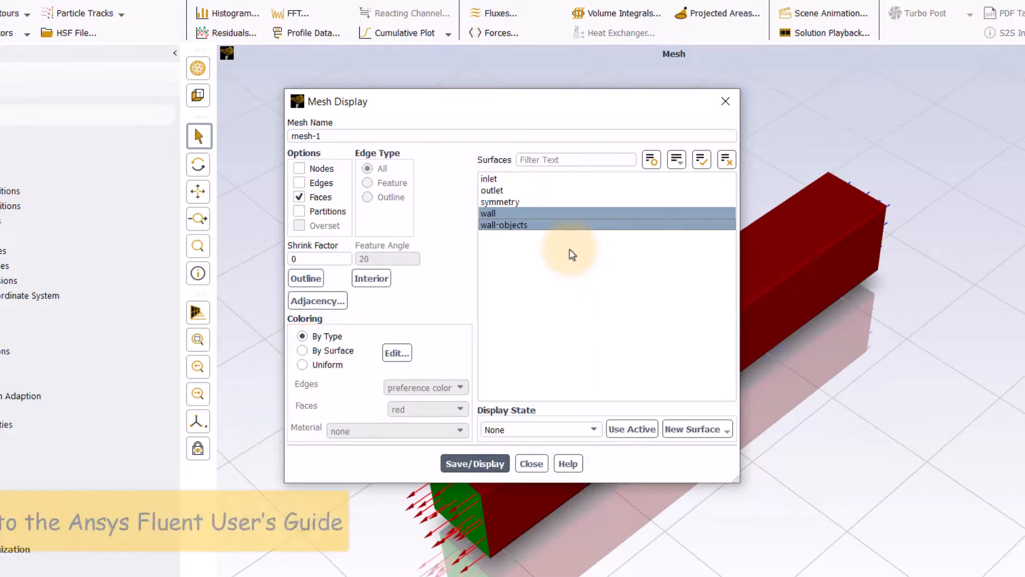
mouse_move(538, 376)
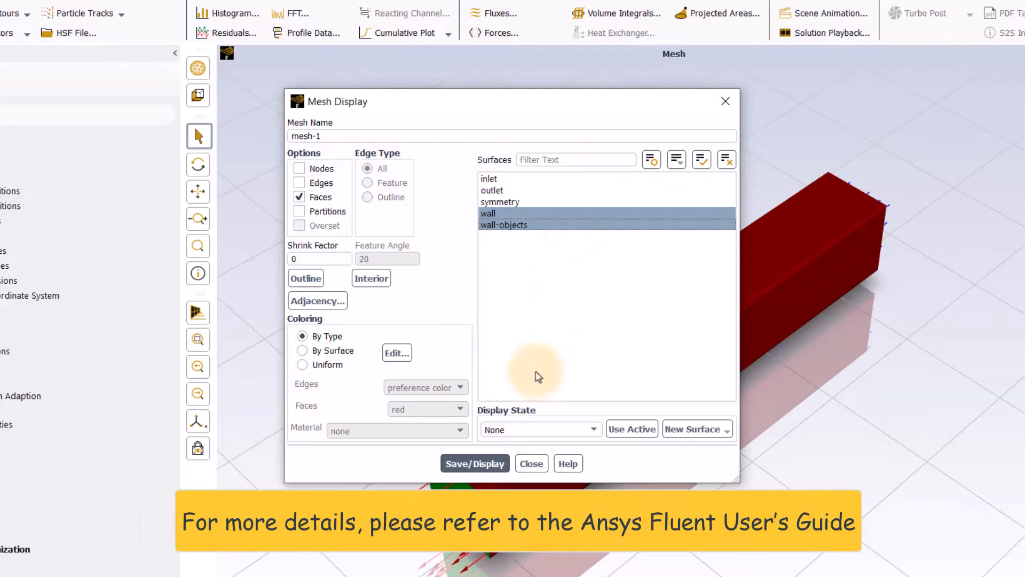
click(476, 462)
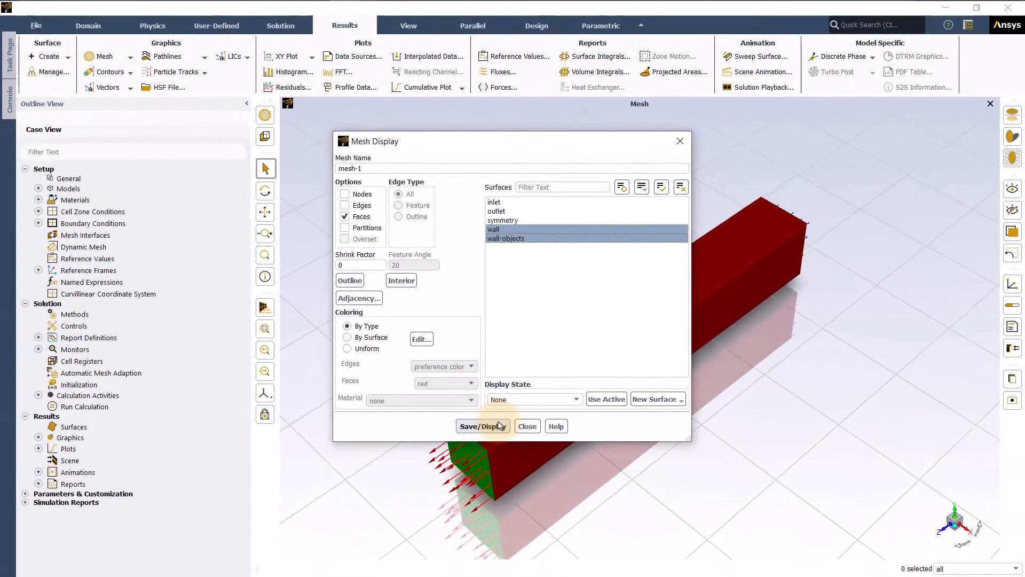
Save and draw mesh-1, then locate it under Results > Graphics > Mesh in the outline tree
click(483, 426)
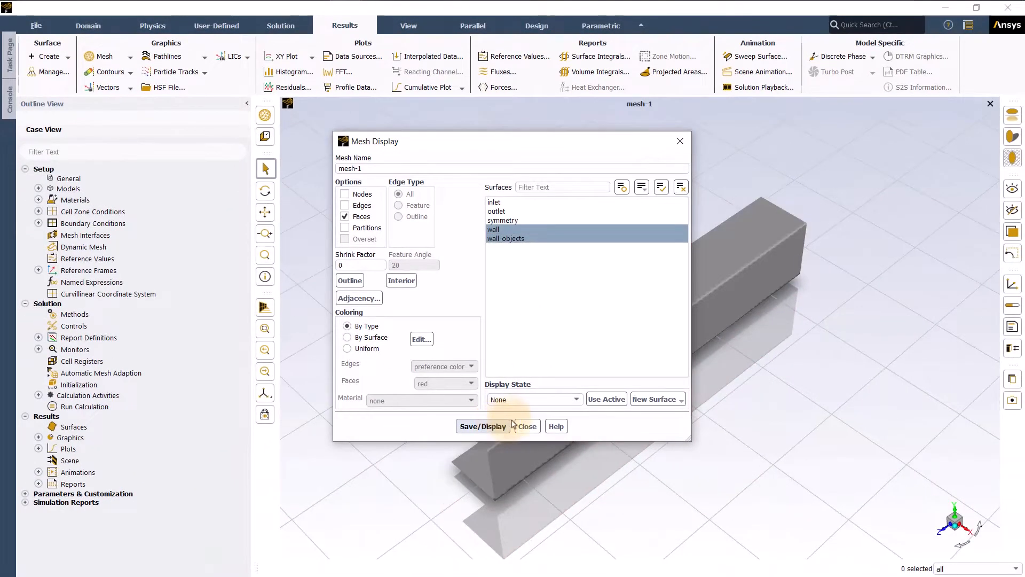
click(526, 426)
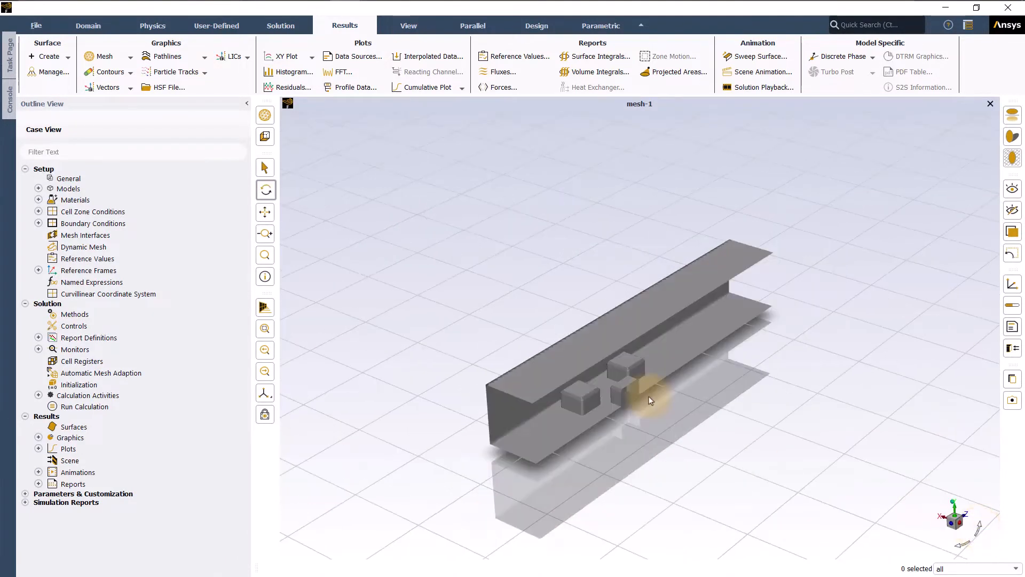
click(69, 437)
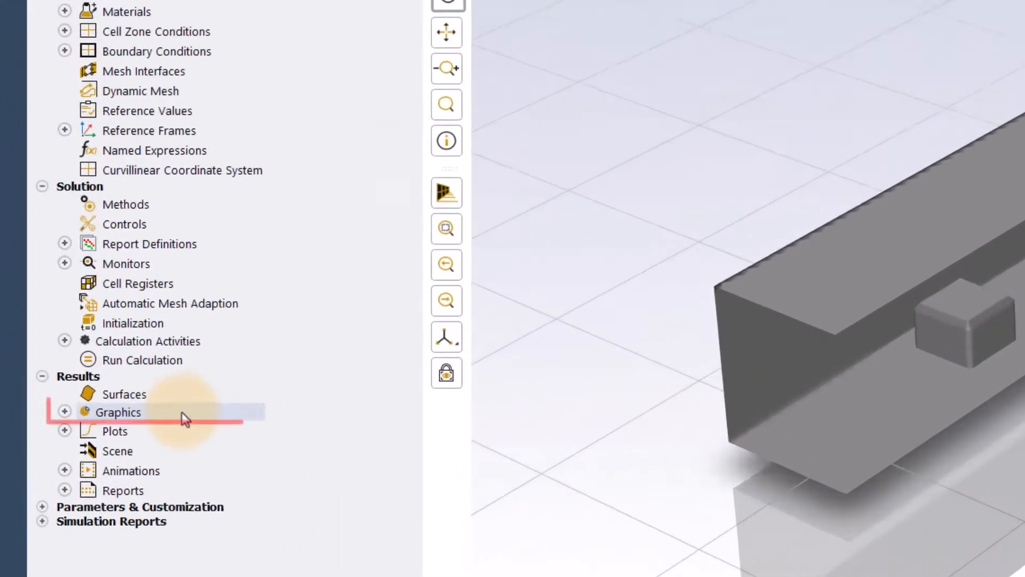
click(64, 411)
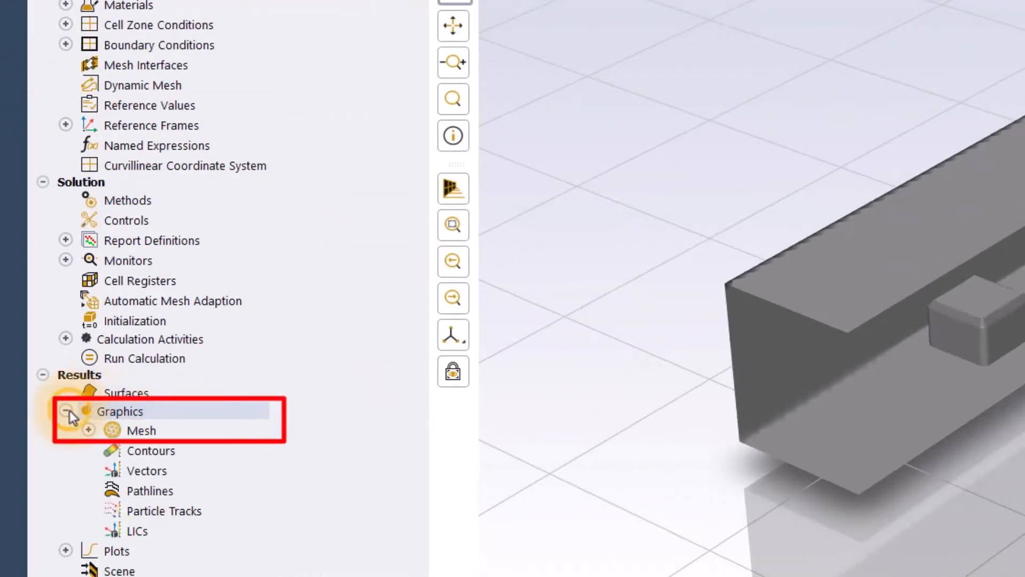
click(88, 430)
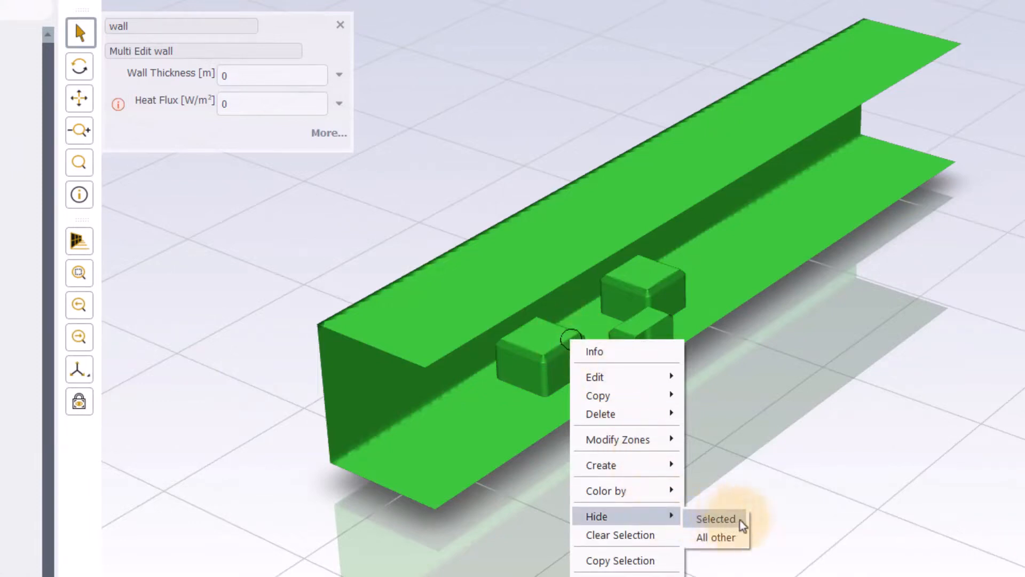
Hide the wall surfaces, redisplay mesh-1 and select it among the graphics objects
click(714, 519)
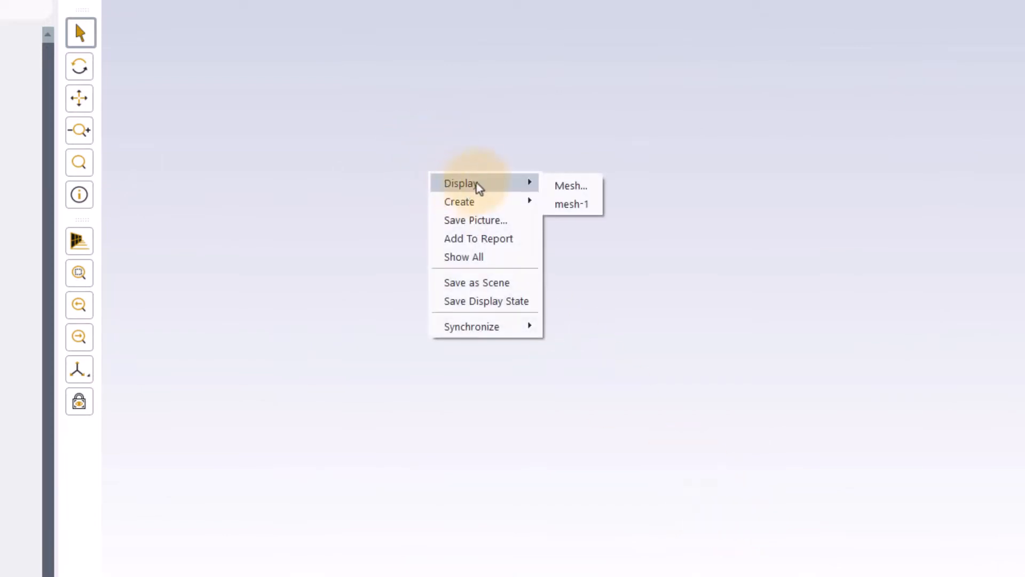
click(571, 203)
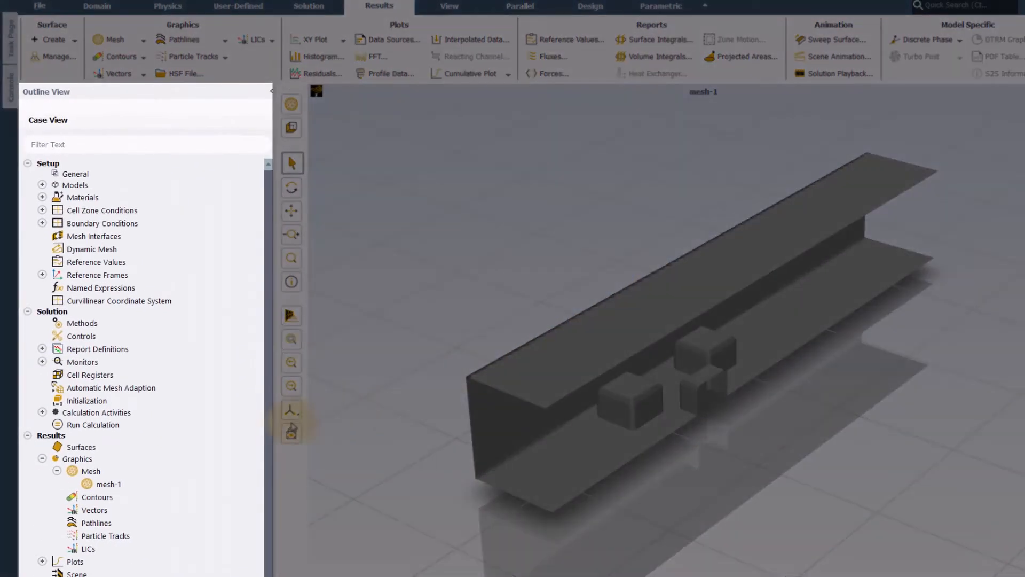
click(111, 484)
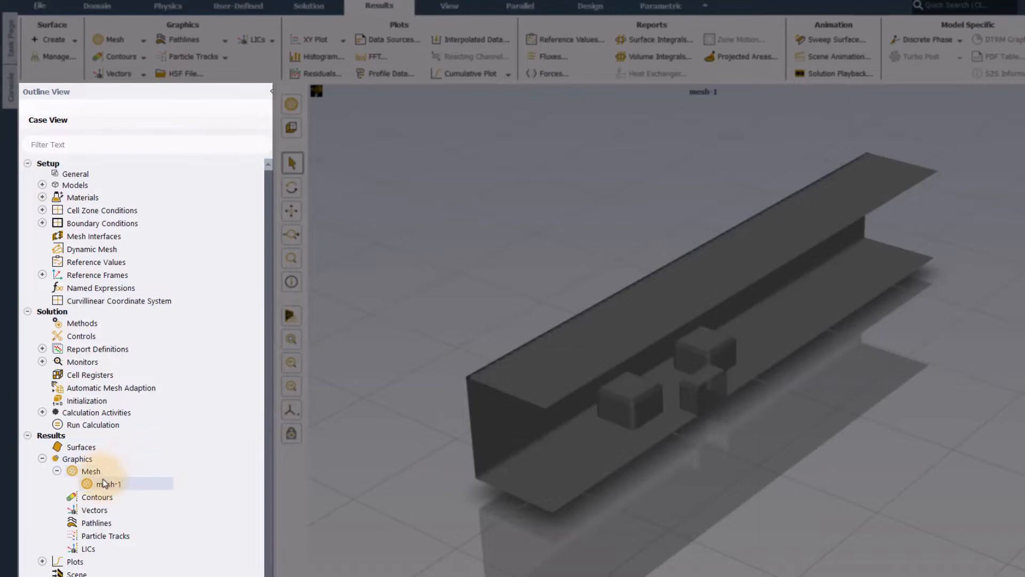
Call up a new contour setup for the wall-objects surface from its context menu
right_click(114, 484)
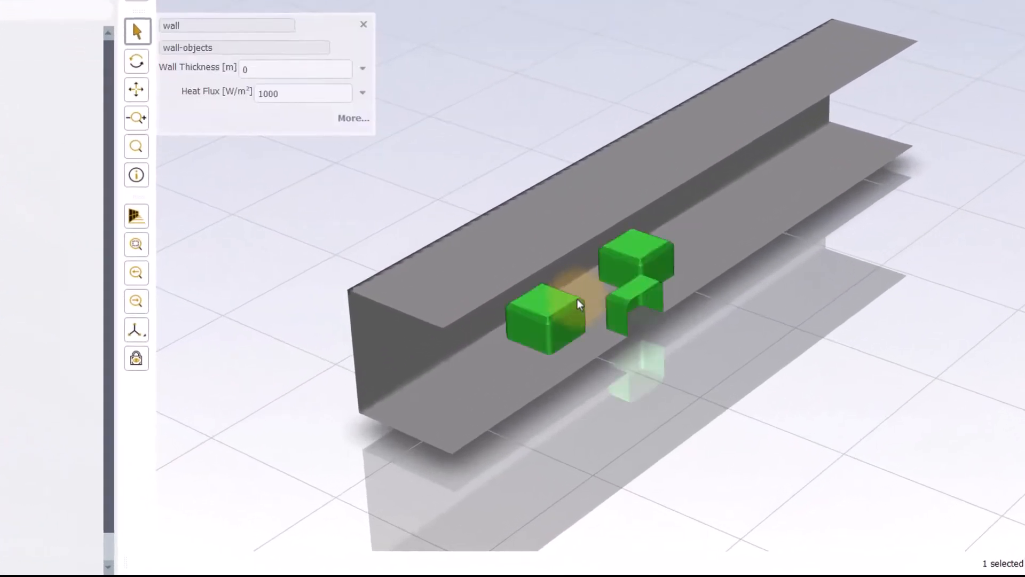
right_click(578, 302)
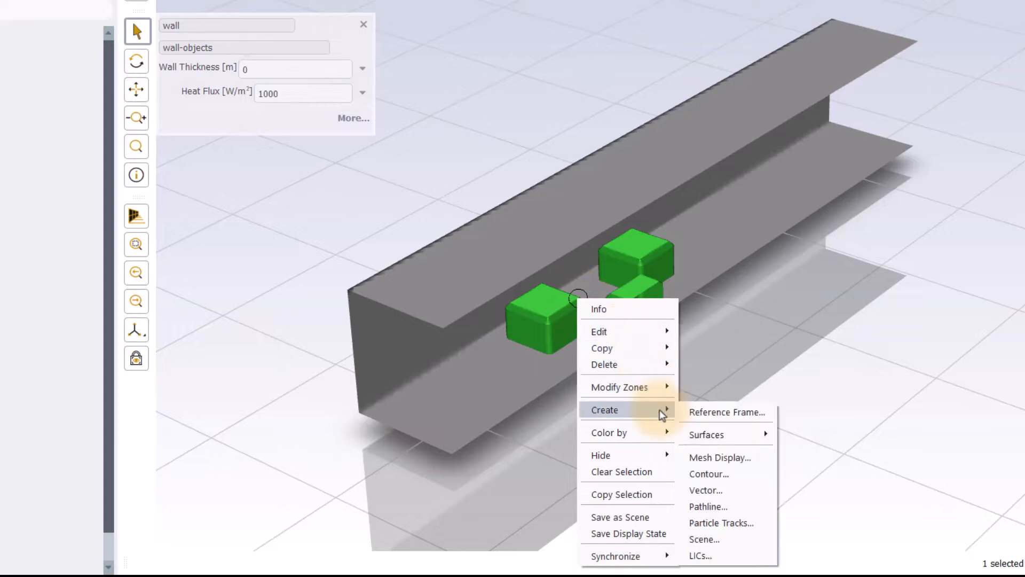
mouse_move(739, 473)
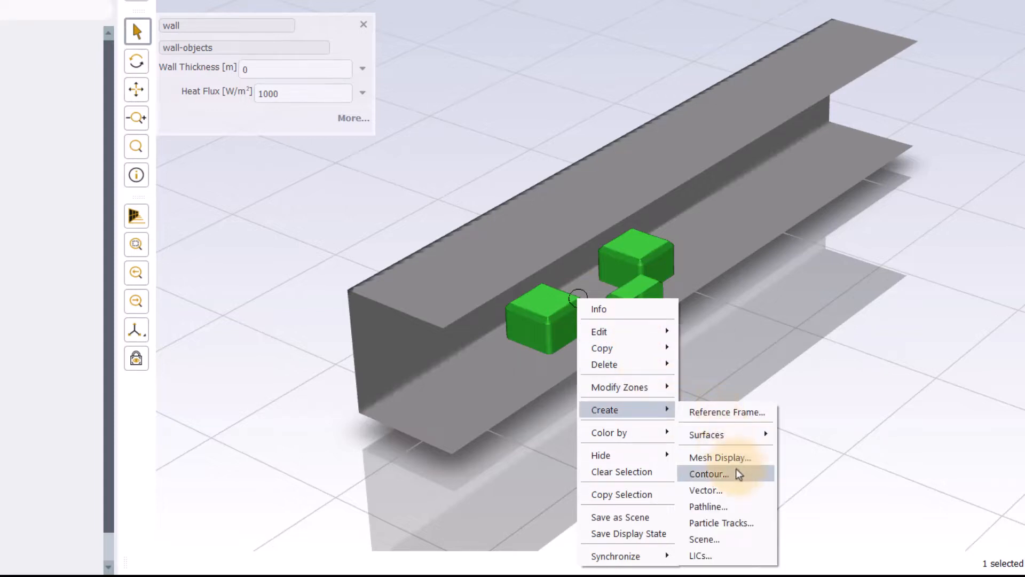
click(709, 473)
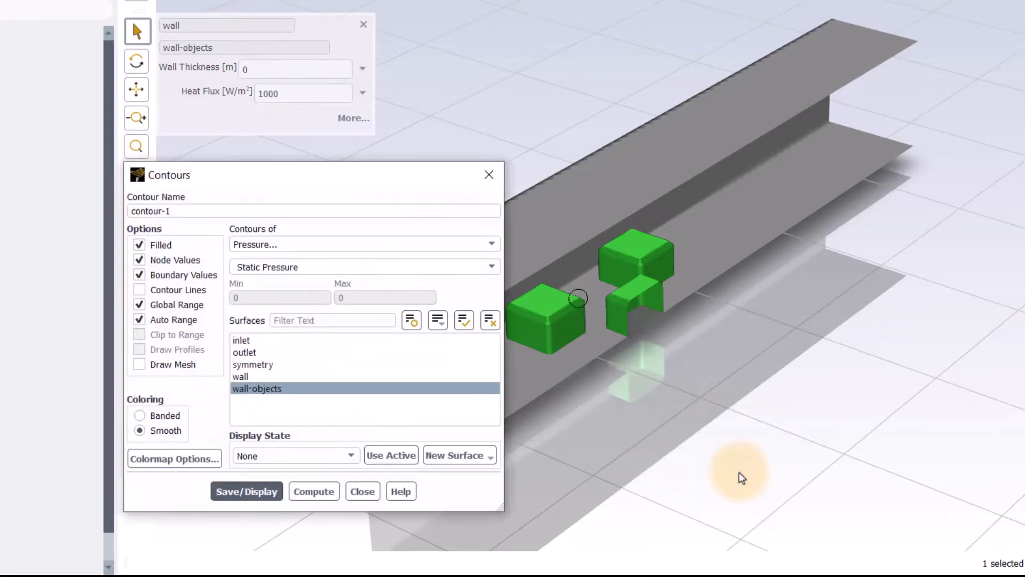
mouse_move(480, 201)
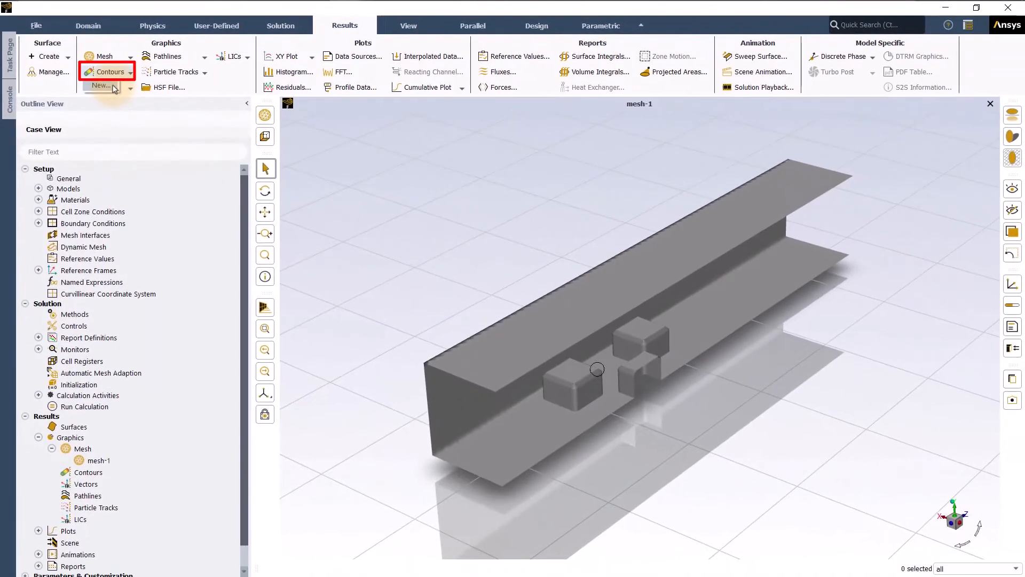
Begin contour-1 with filled, smooth, auto-ranged options and choose Static Temperature to contour
click(102, 85)
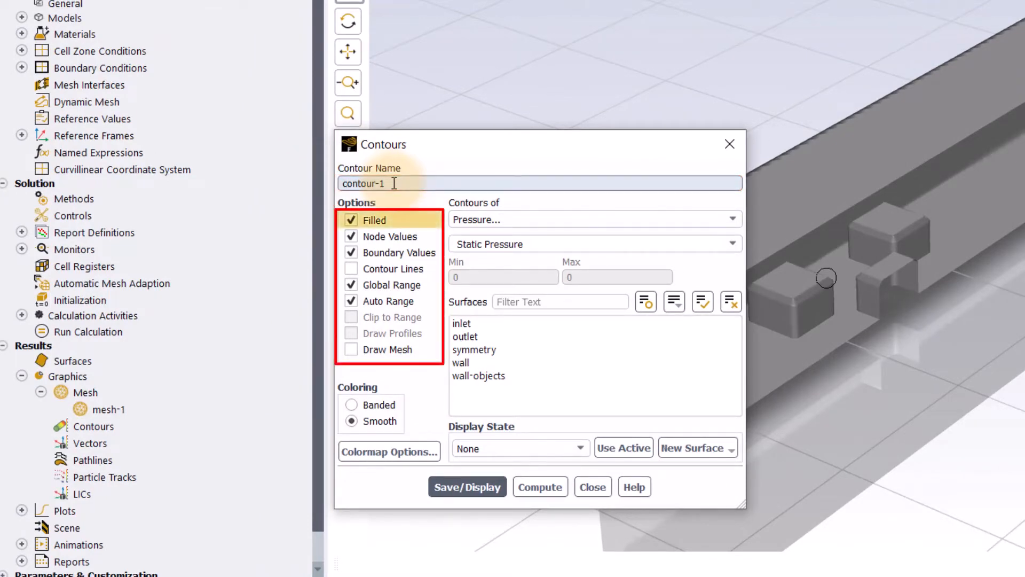
mouse_move(371, 421)
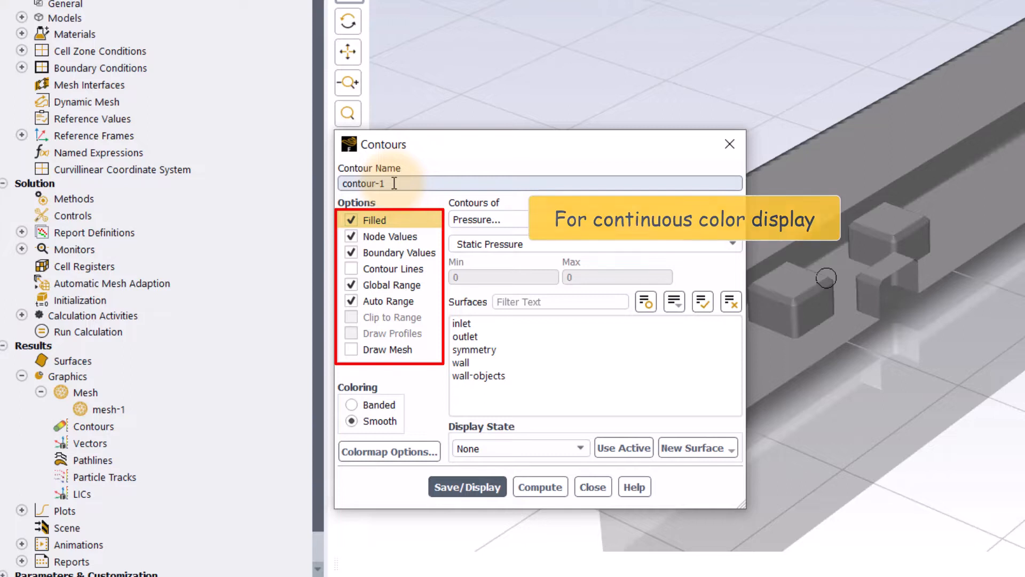
mouse_move(390, 236)
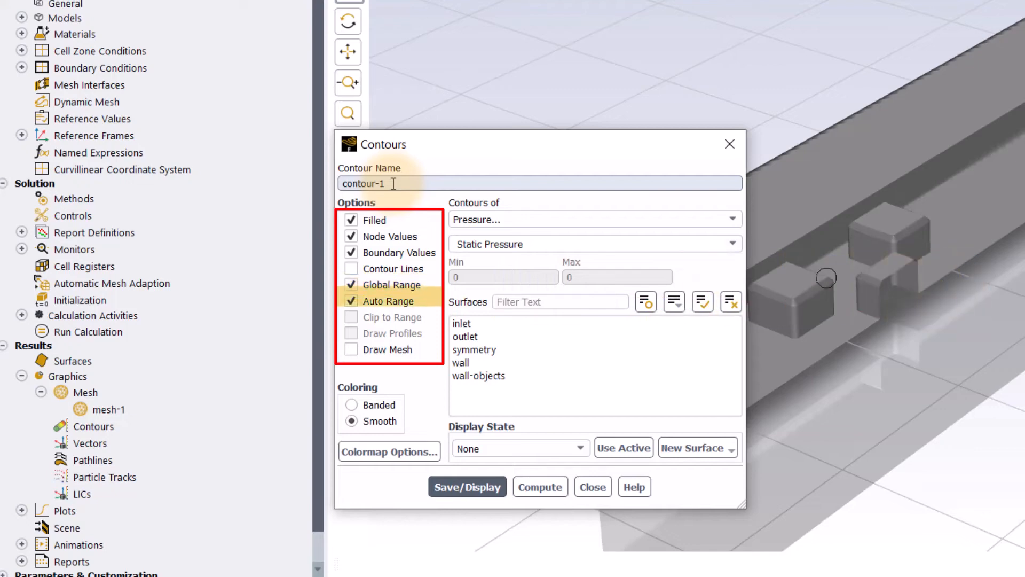
mouse_move(389, 300)
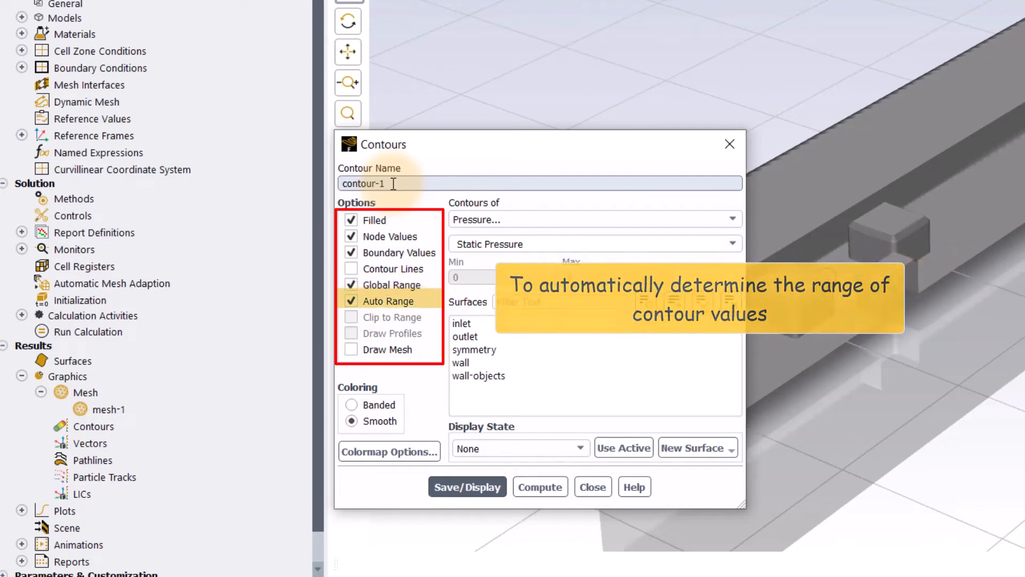
click(352, 301)
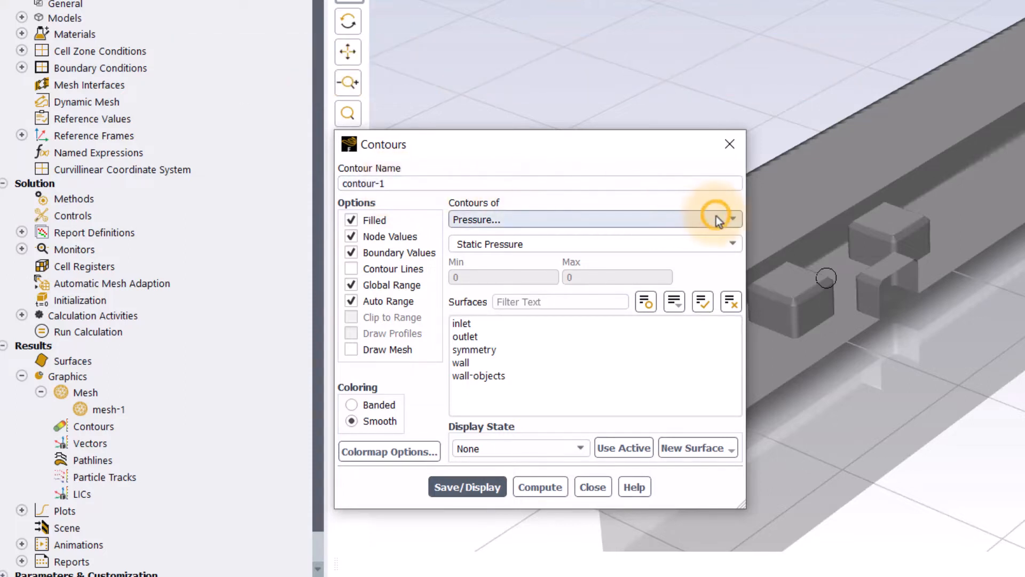
click(731, 219)
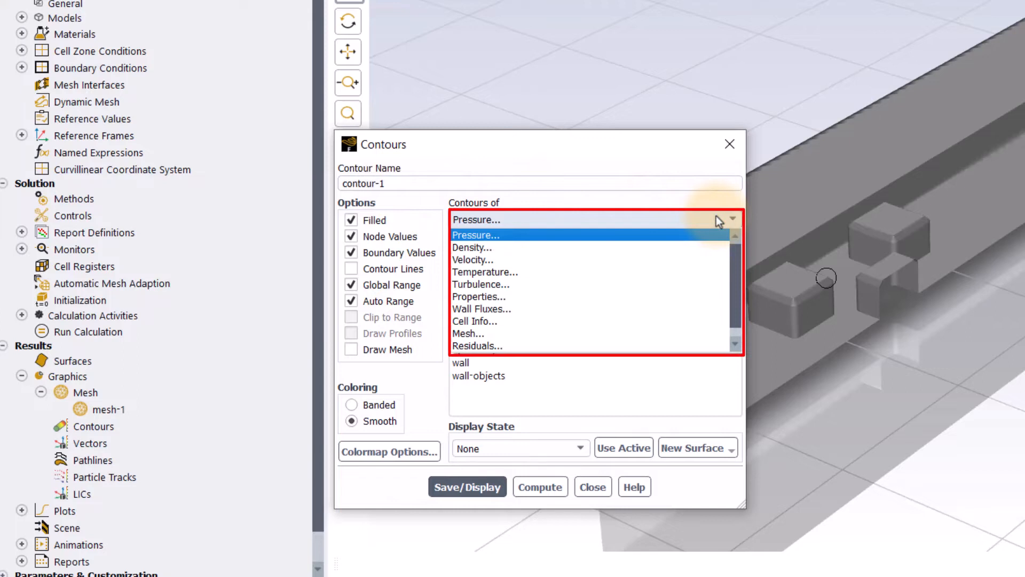
mouse_move(719, 229)
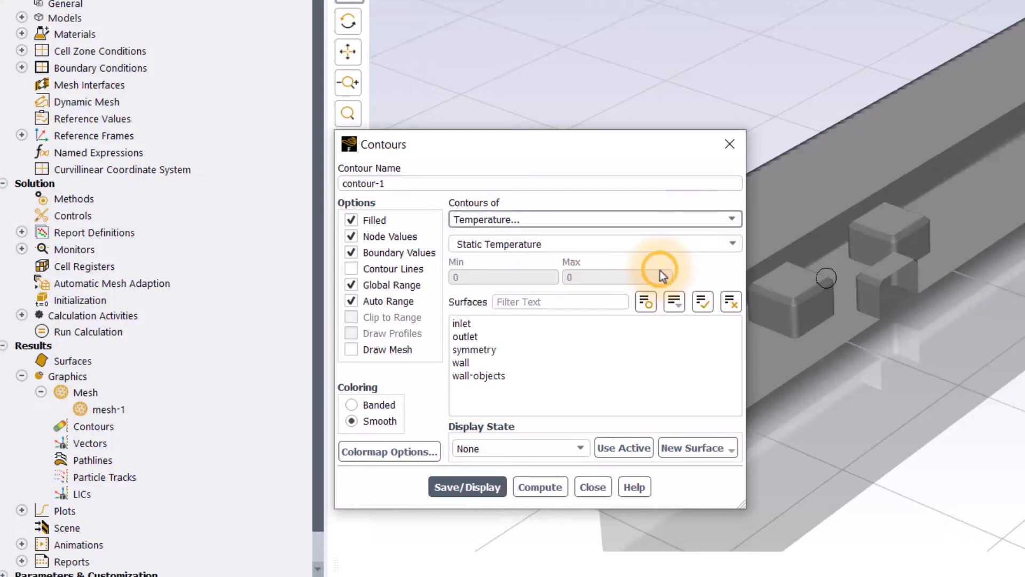
Display temp-wall-objects temperature contours on wall-objects, clipped to 100–259 °C
click(479, 375)
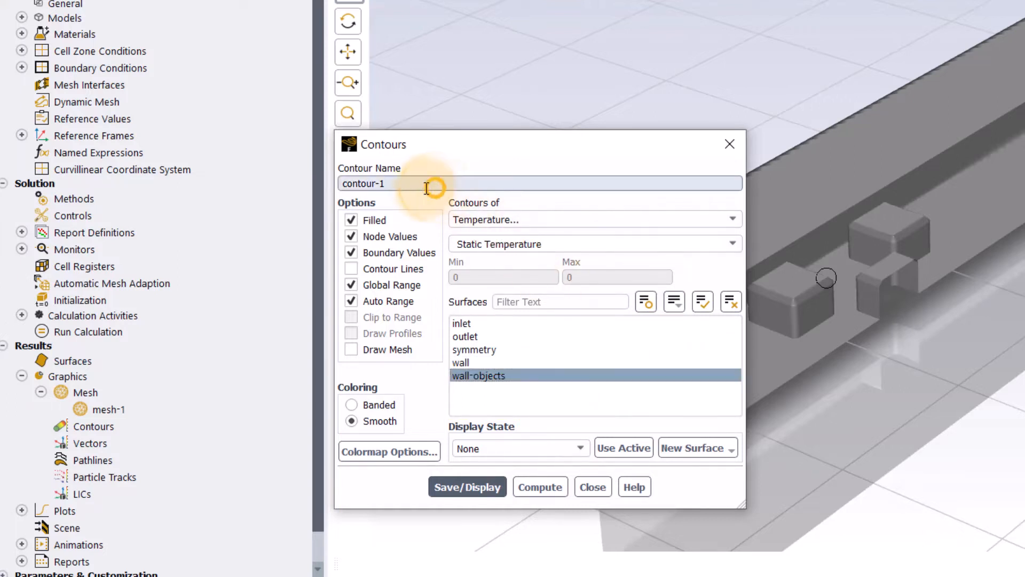
text(temp-wall-objects)
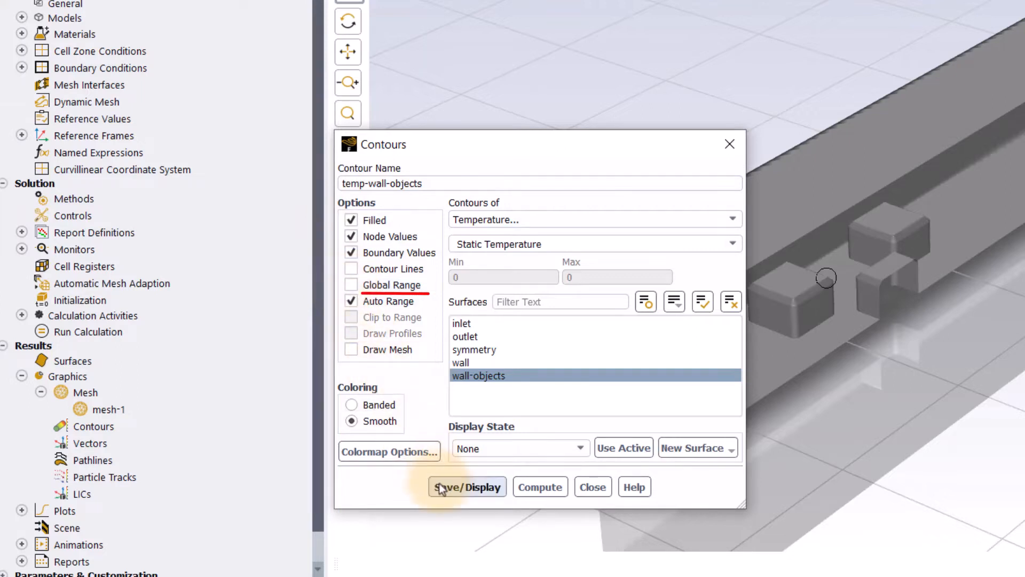
click(466, 487)
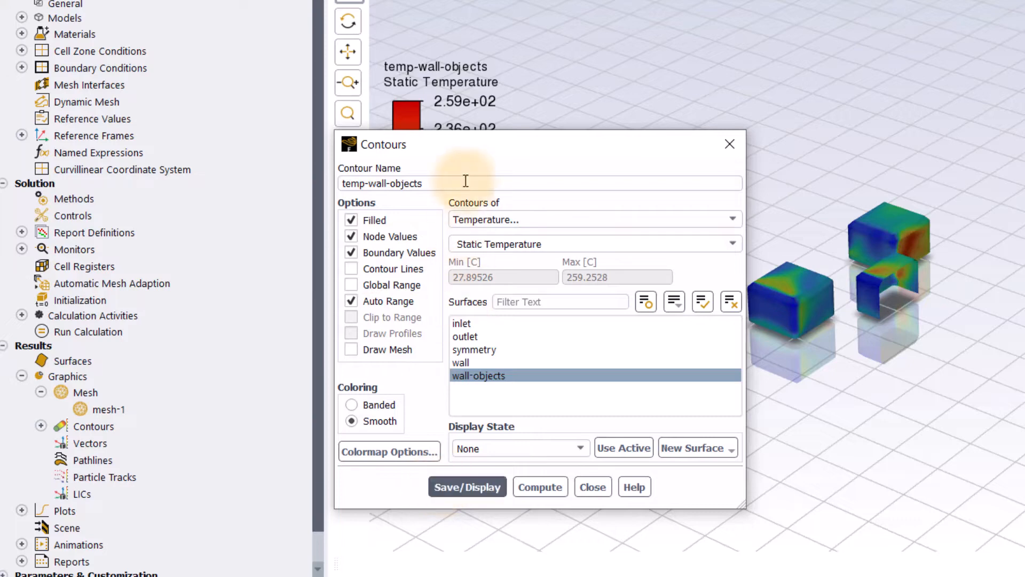
click(467, 486)
text(180)
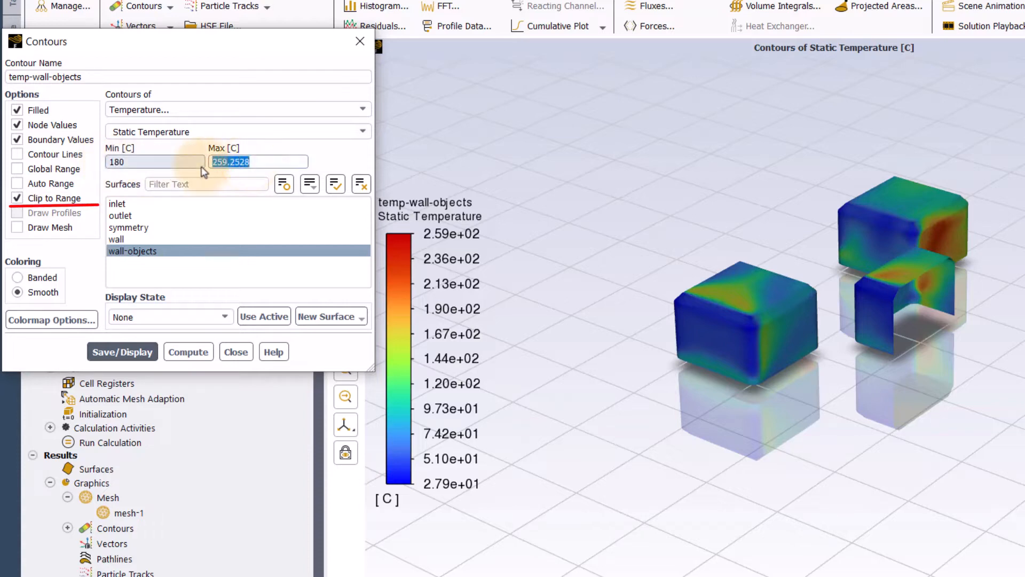
click(122, 351)
text(100)
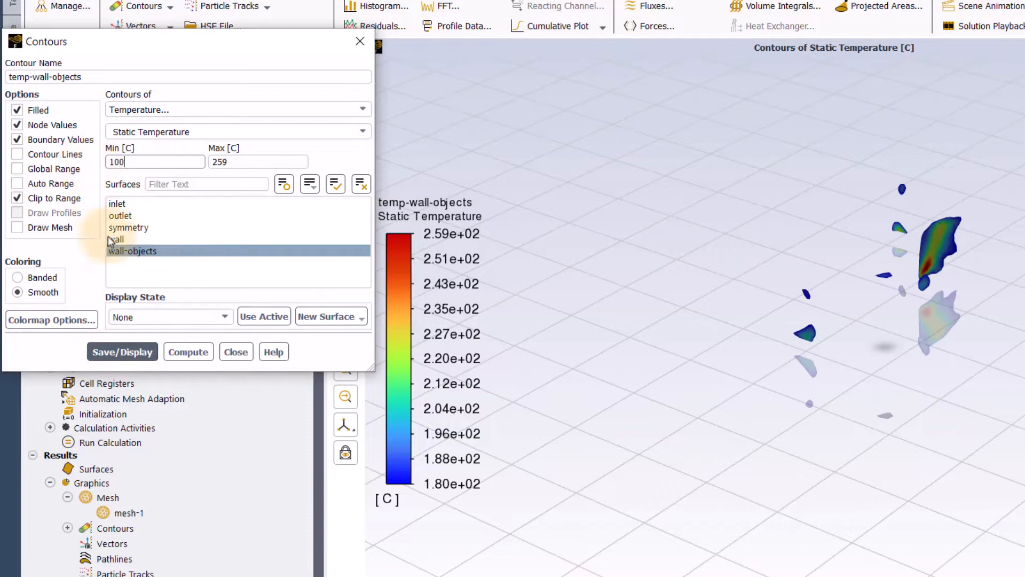
click(121, 351)
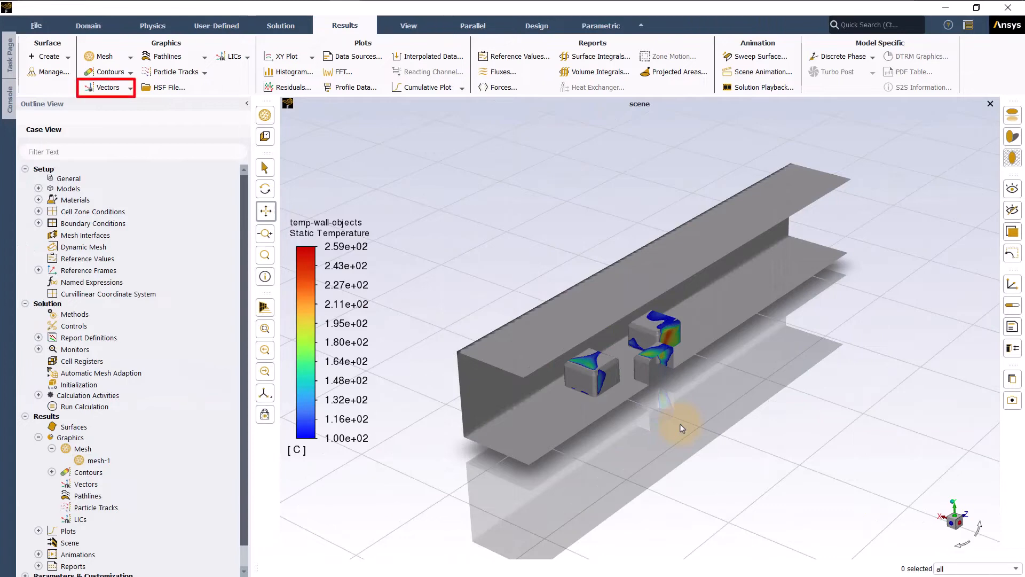
click(104, 87)
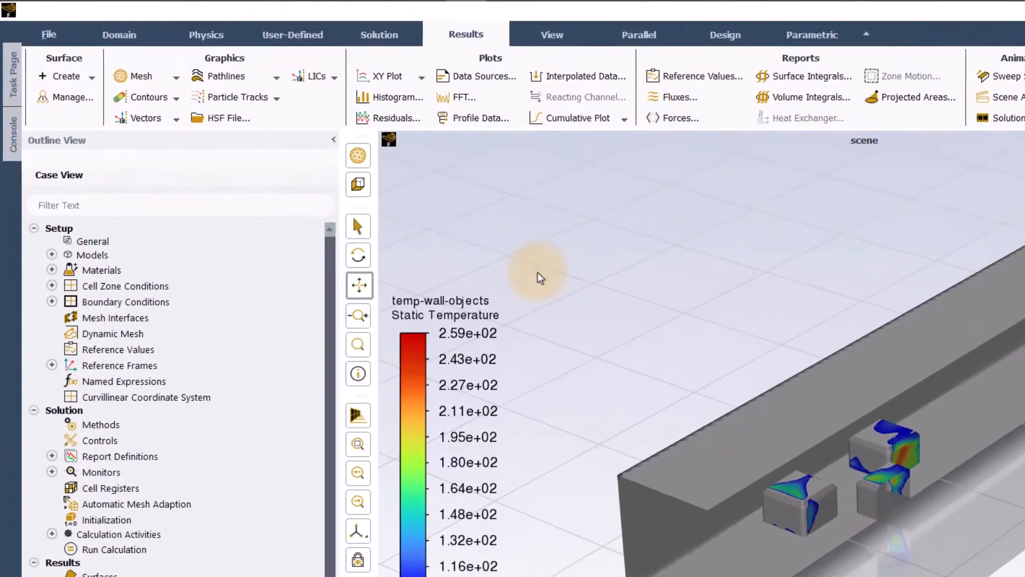
Create a ZX plane surface named y-plane-obstacle cutting through the obstacles
click(63, 75)
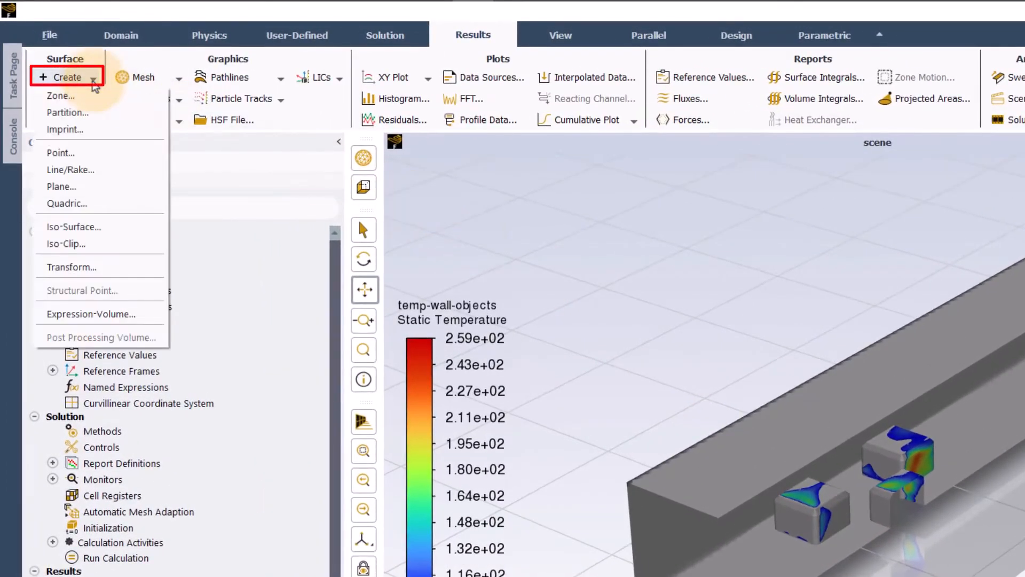
mouse_move(82, 190)
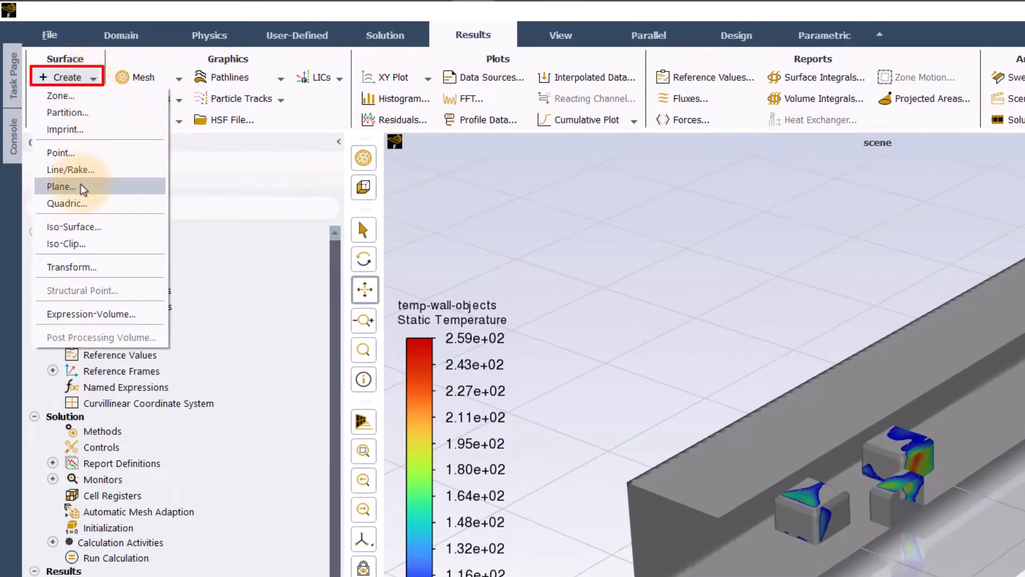
click(62, 186)
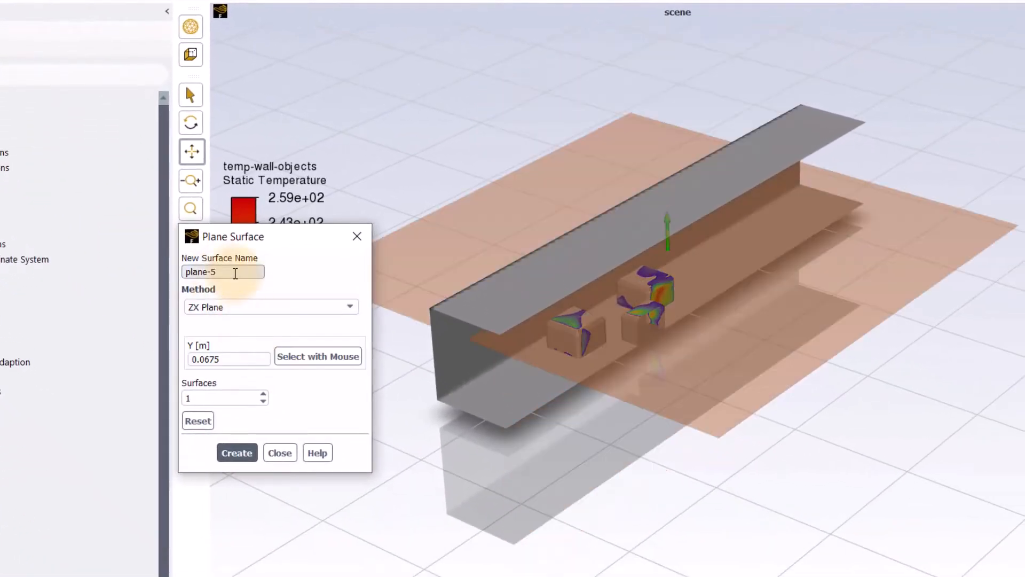
text(y-plane-obstacle)
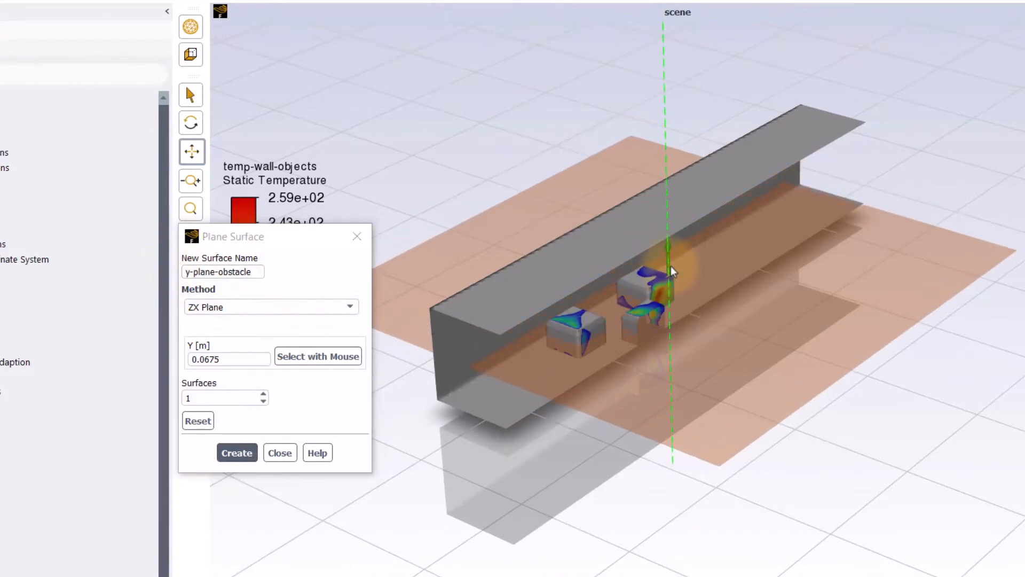
click(237, 451)
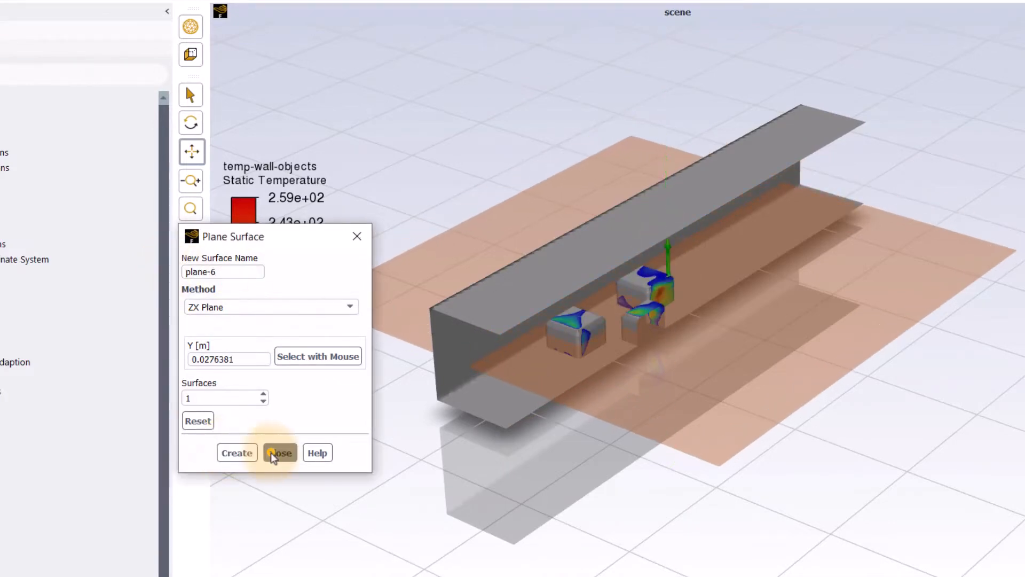
click(281, 452)
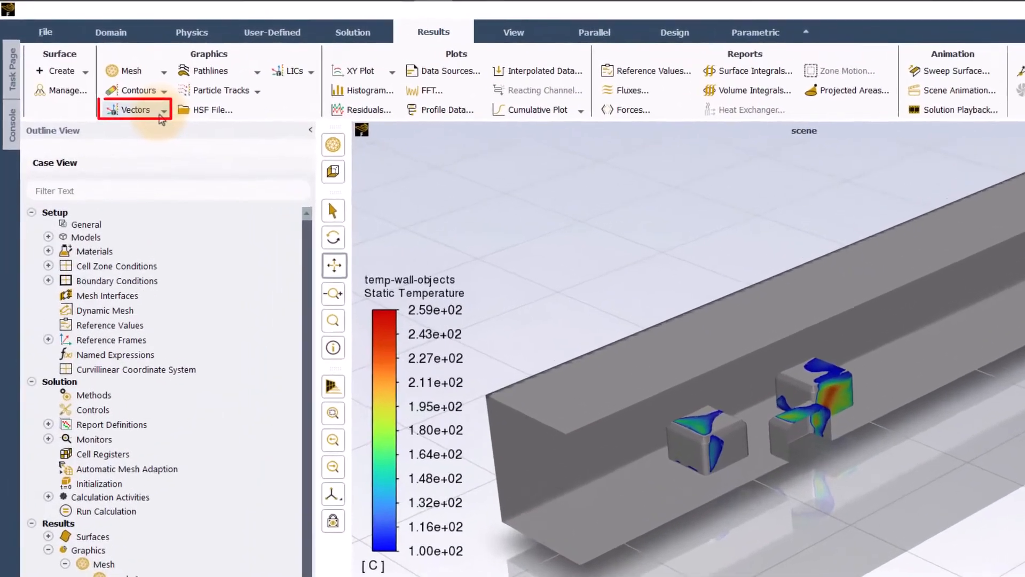
Define a new vector plot on y-plane-obstacle at scale 1.5, reviewing arrow and colormap settings unchanged
click(164, 109)
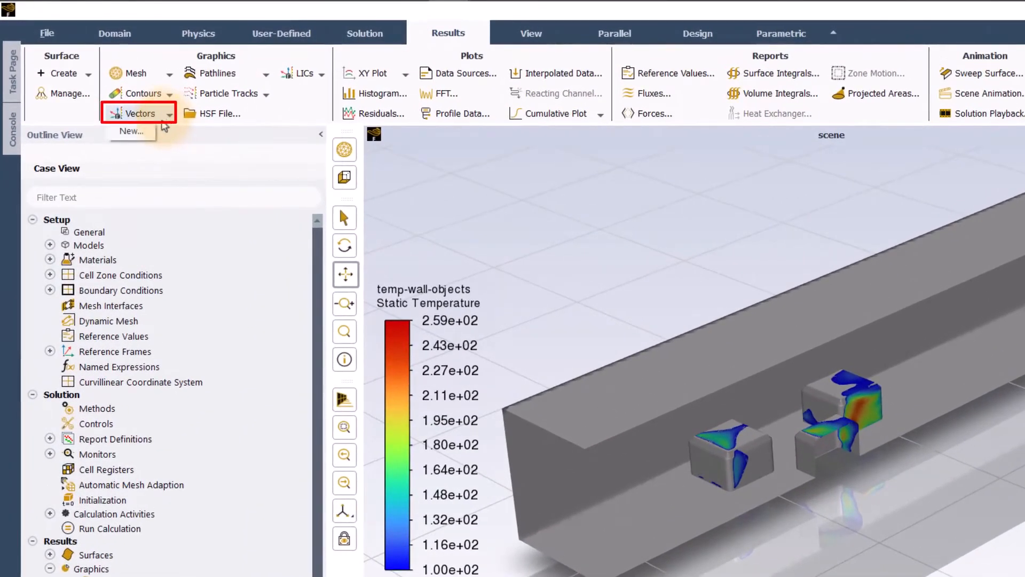
click(131, 130)
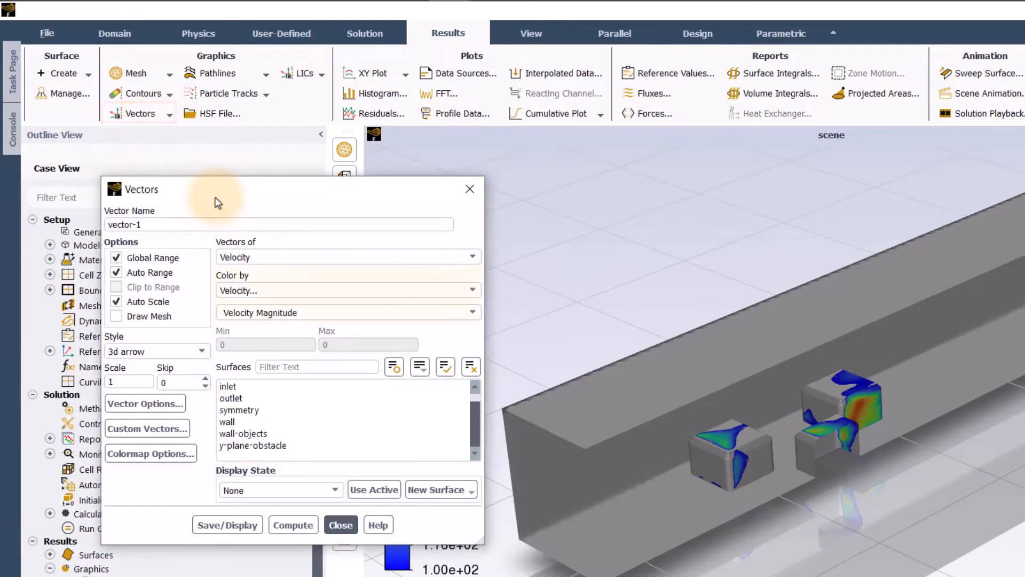
mouse_move(282, 389)
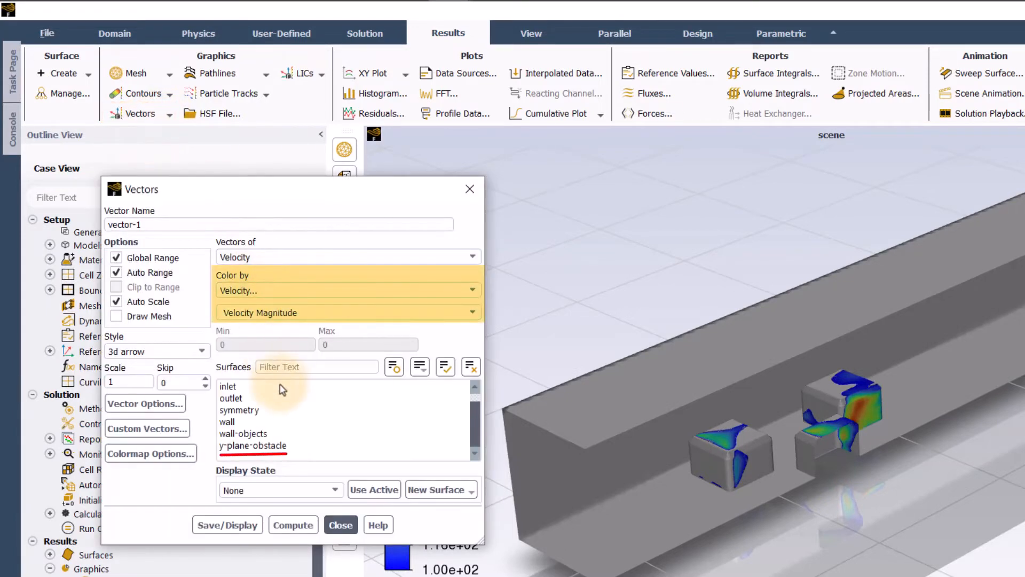
click(252, 445)
text(.5)
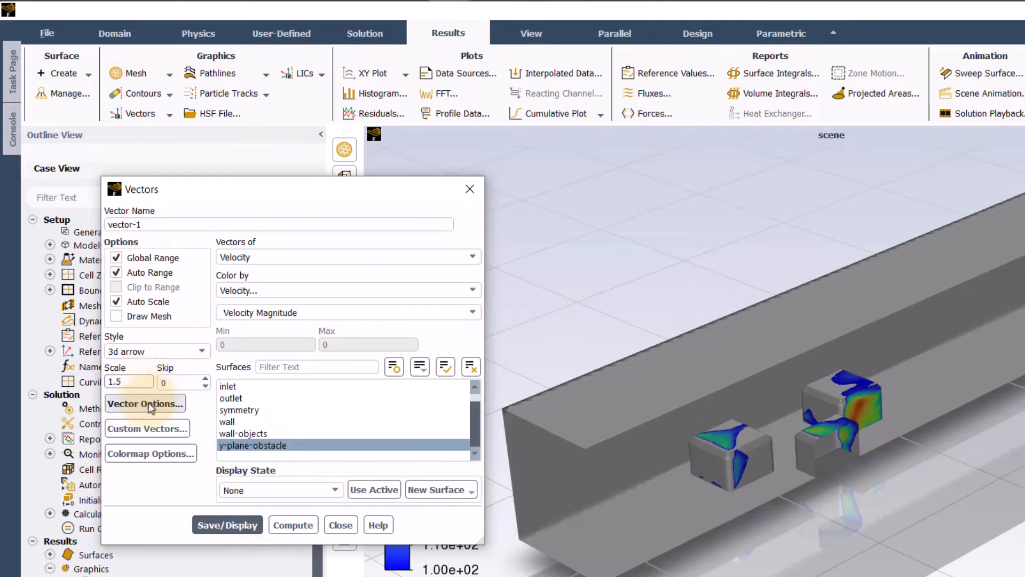
click(144, 403)
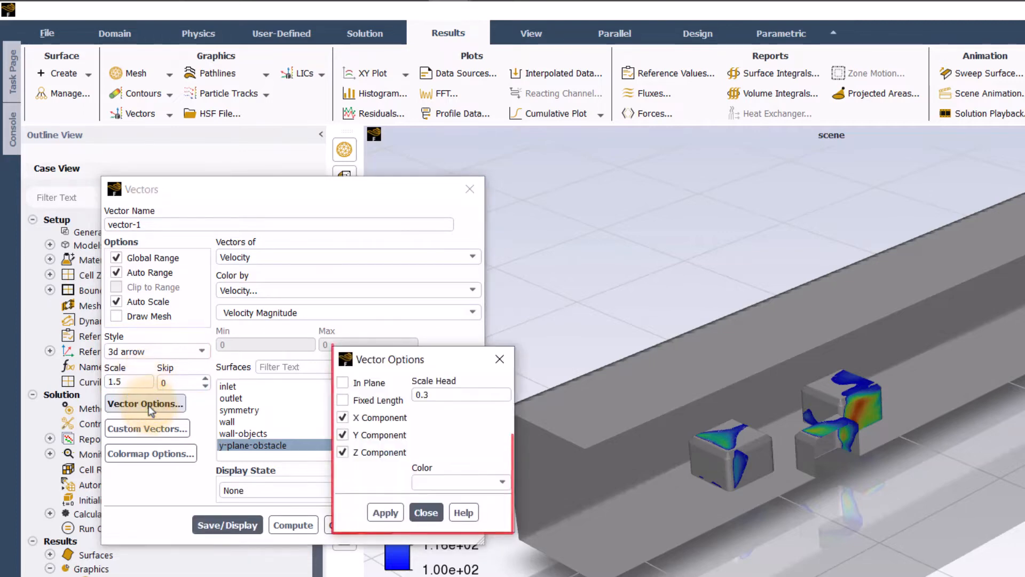
mouse_move(345, 503)
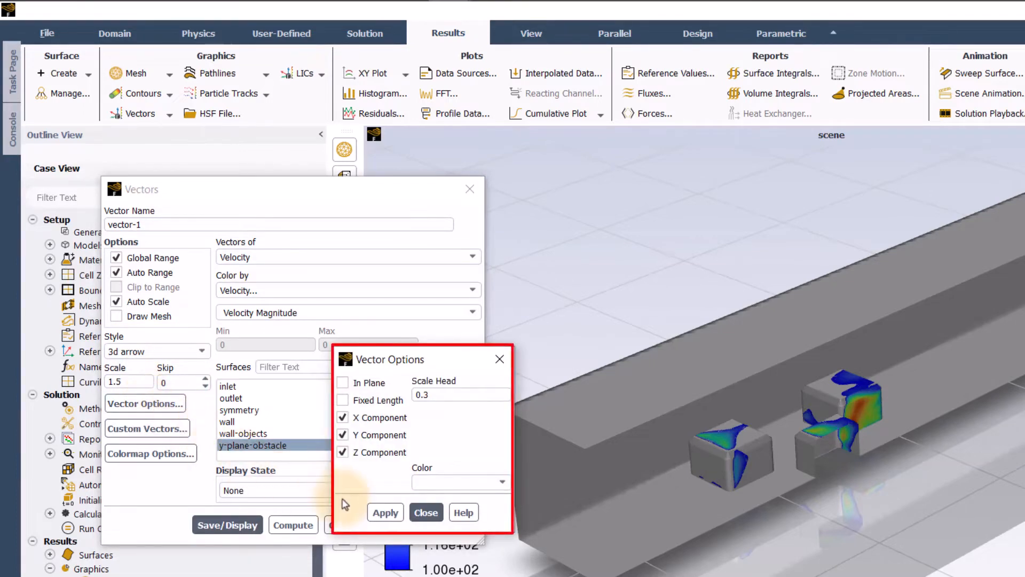
click(427, 512)
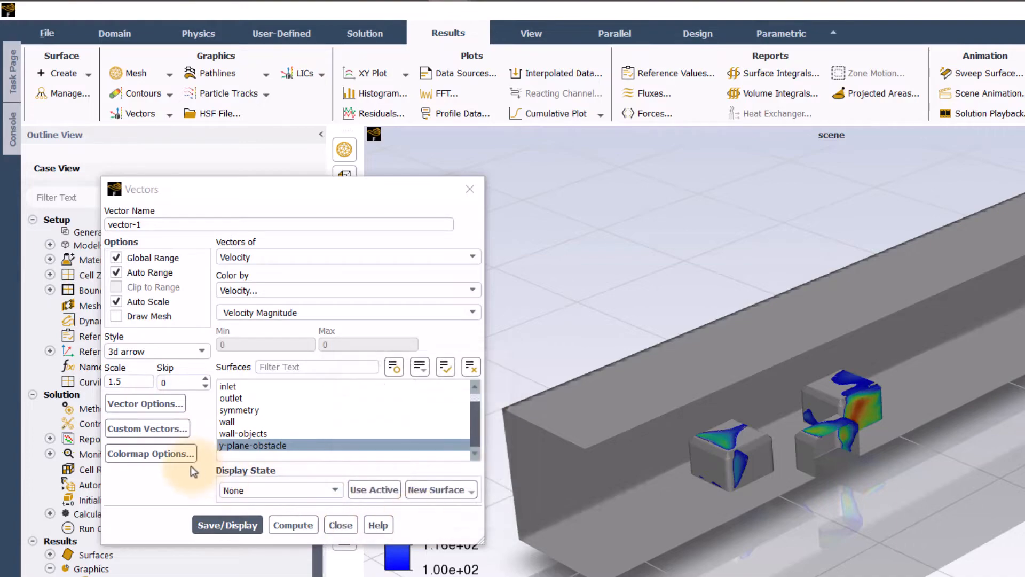
click(151, 453)
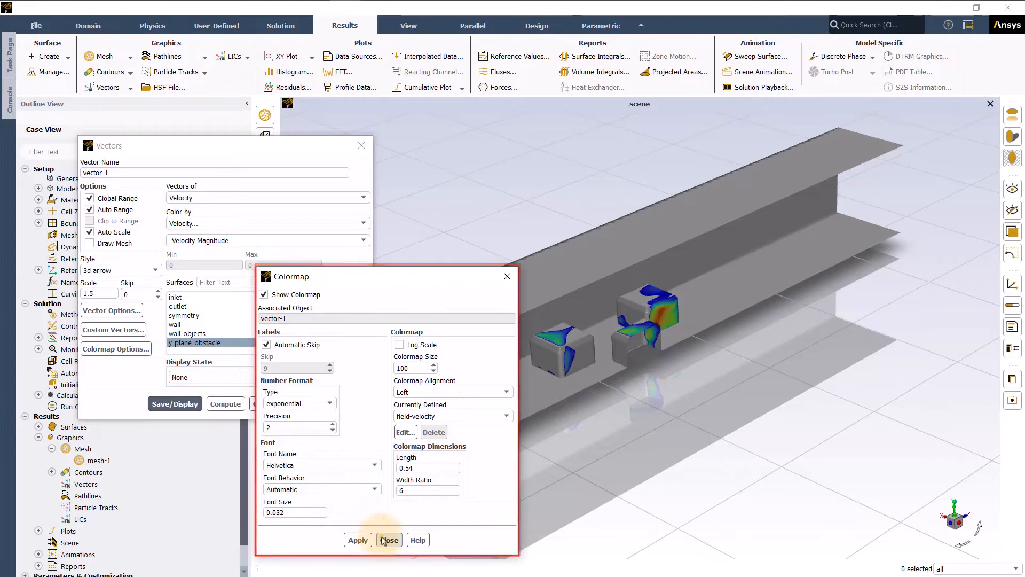
click(390, 539)
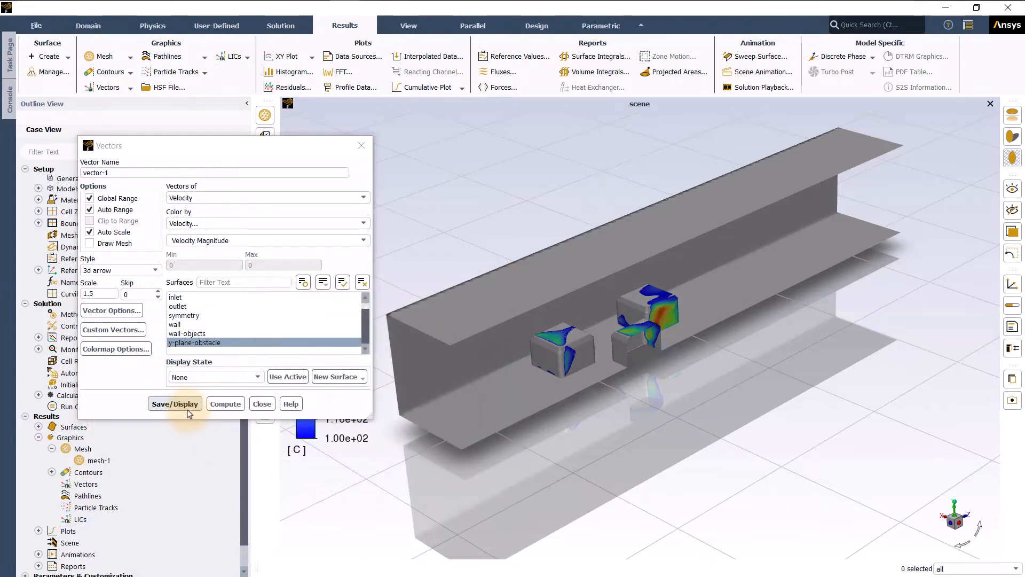
Save and draw vector-1 coloured by velocity magnitude around the obstacles
click(174, 404)
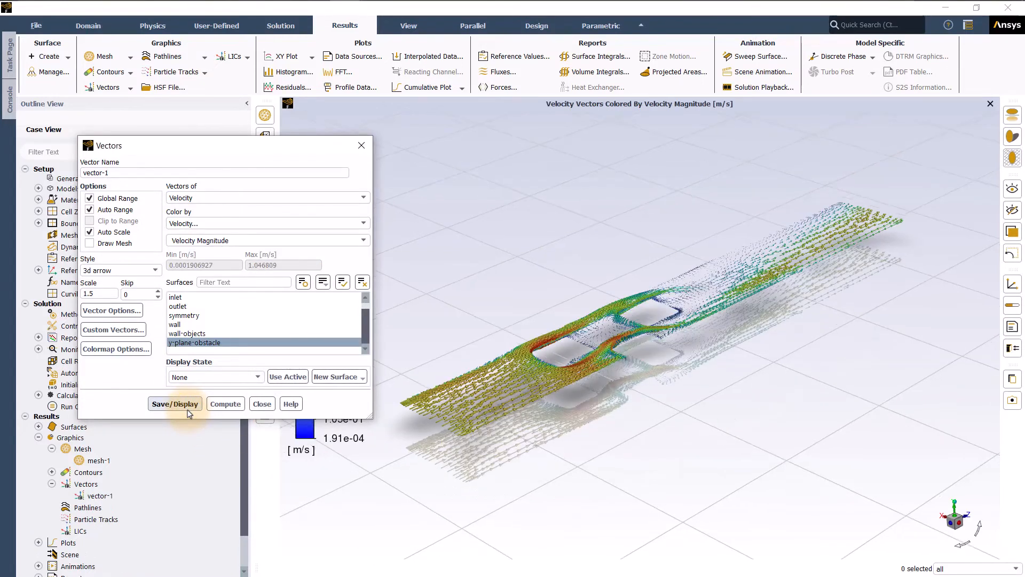
click(174, 404)
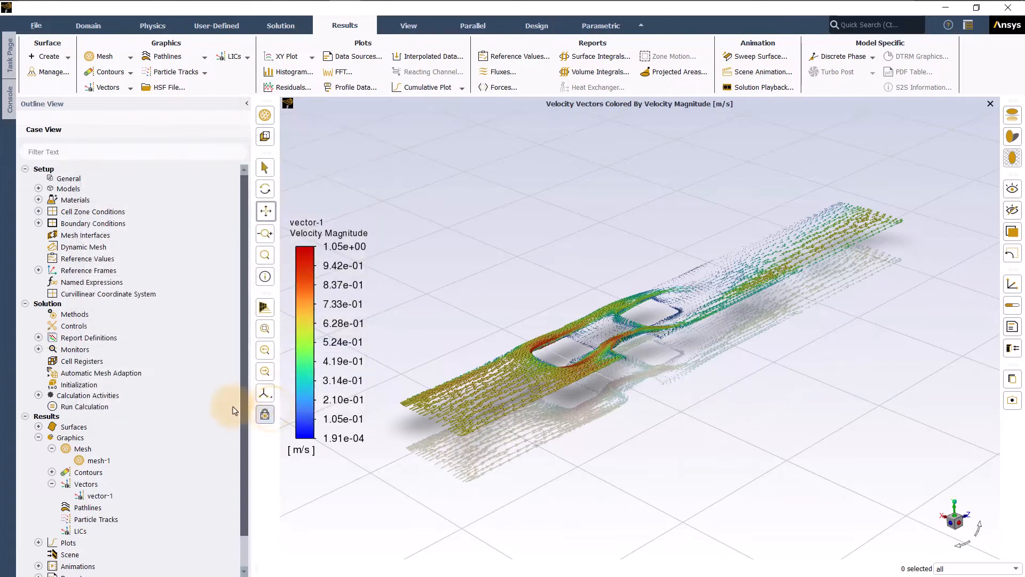
click(98, 460)
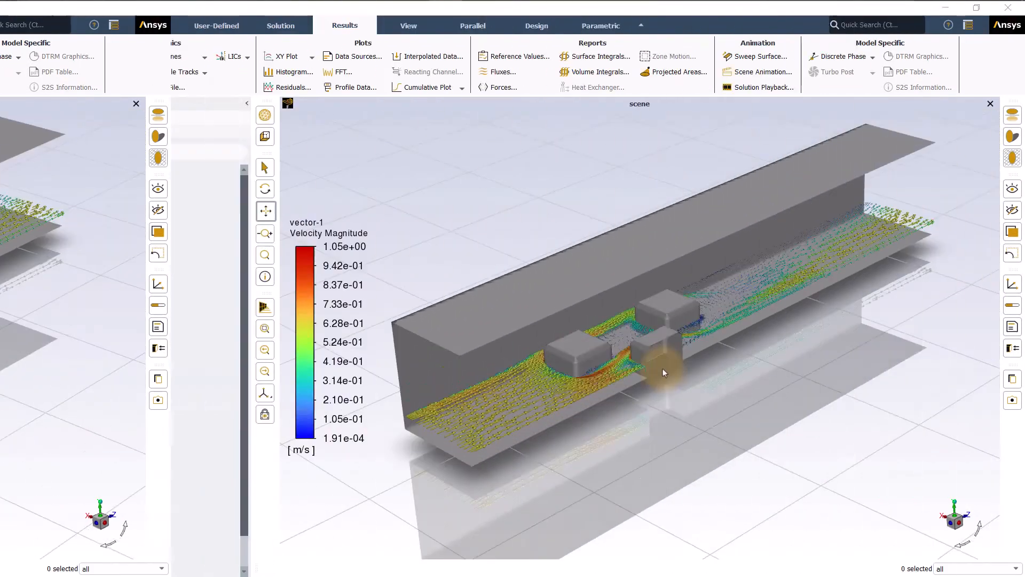
click(169, 56)
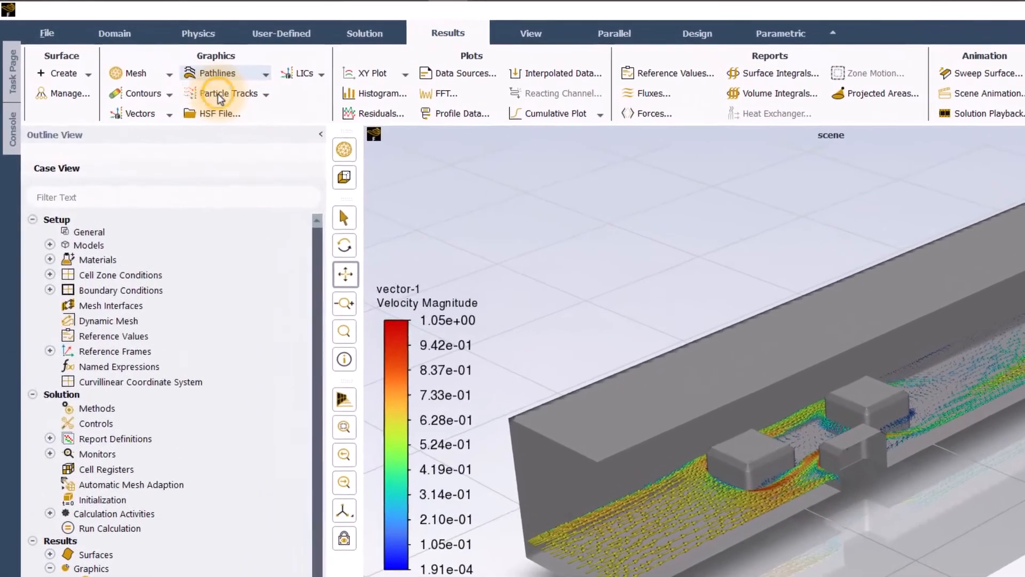
Draw pathlines released from the inlet and coloured by particle time
click(218, 73)
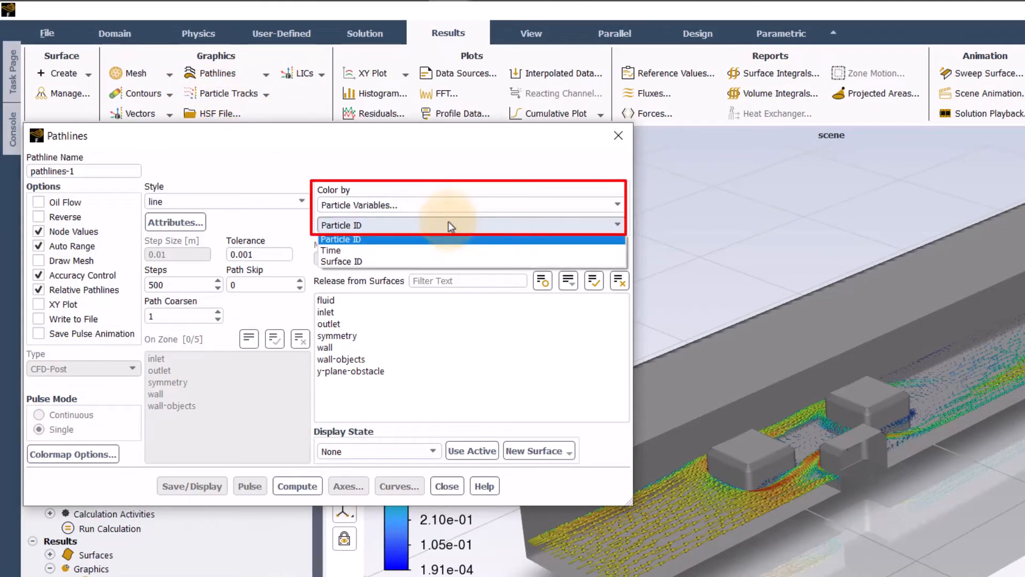
click(331, 250)
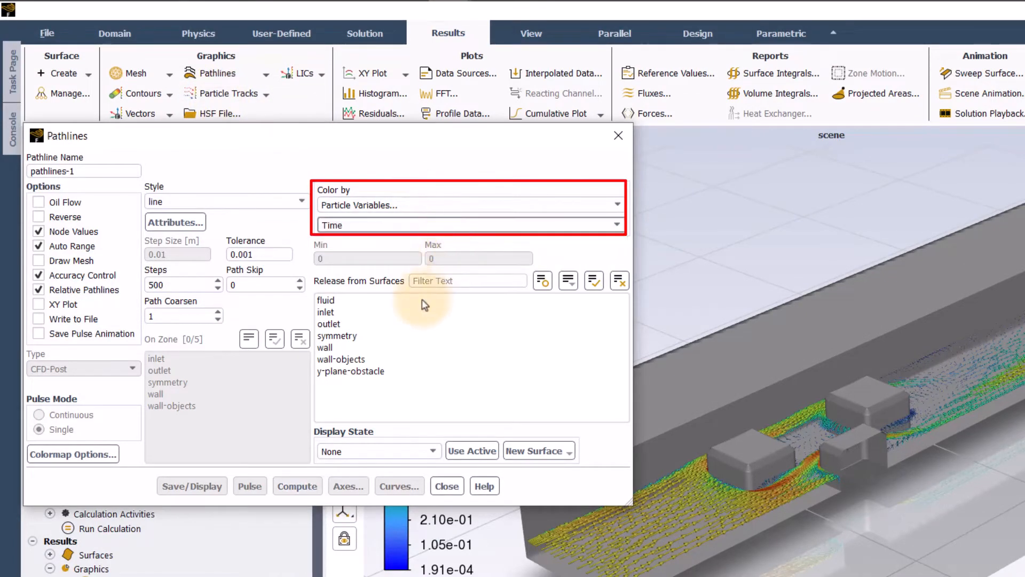
click(325, 312)
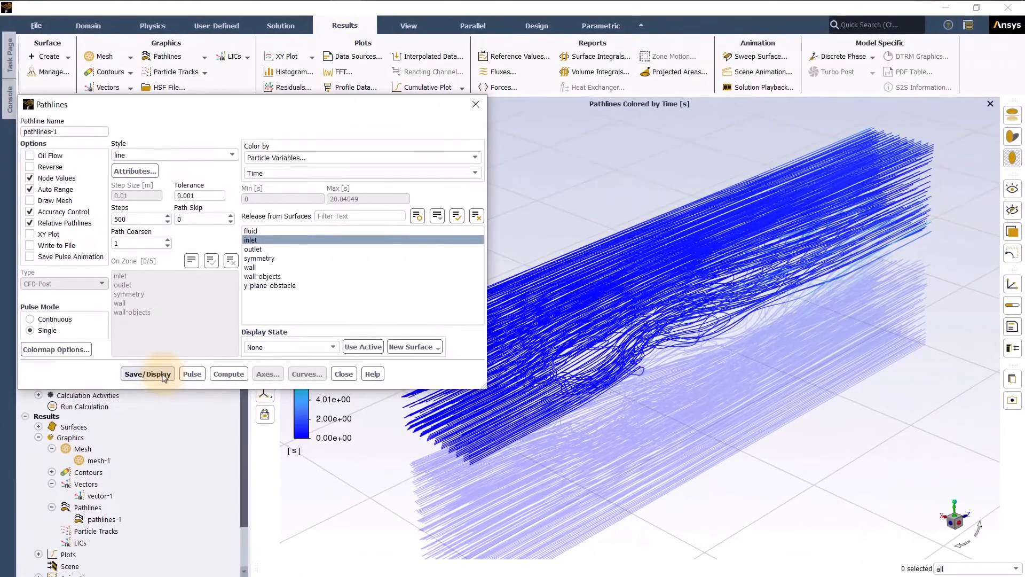
click(148, 373)
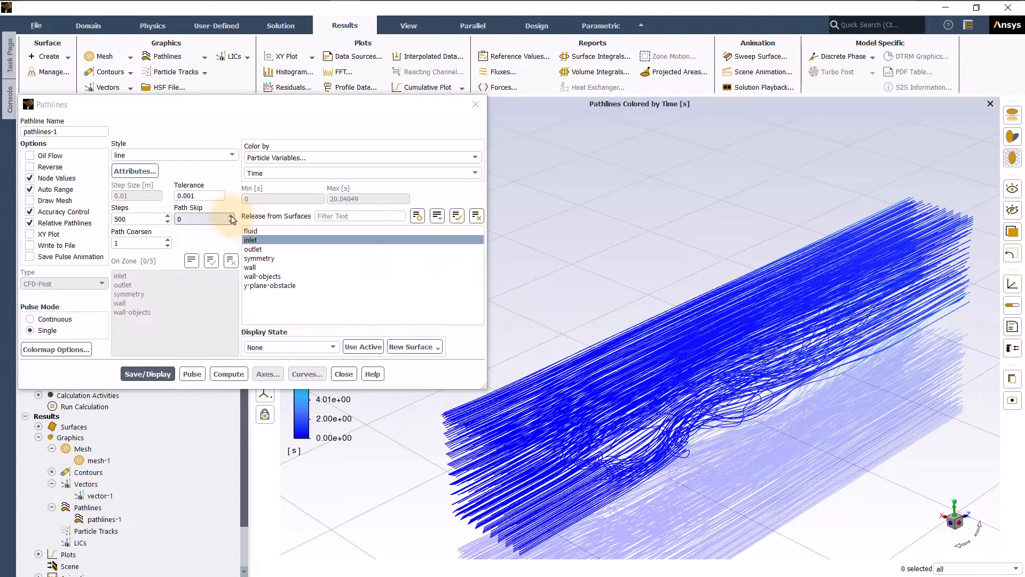
Set path skip to 1, add the mesh-1 channel walls to the view and redraw pathlines-1
click(230, 216)
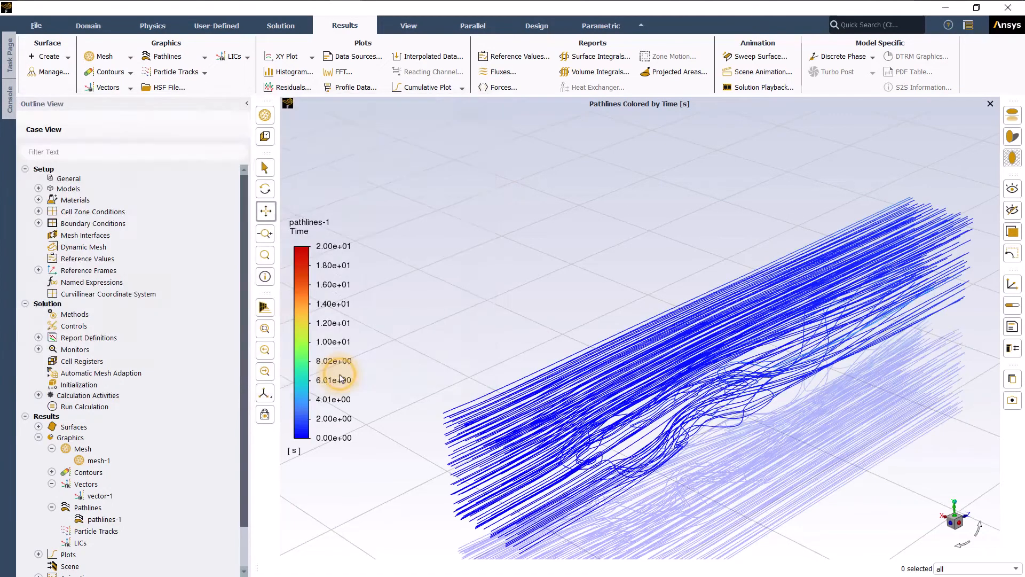
click(98, 460)
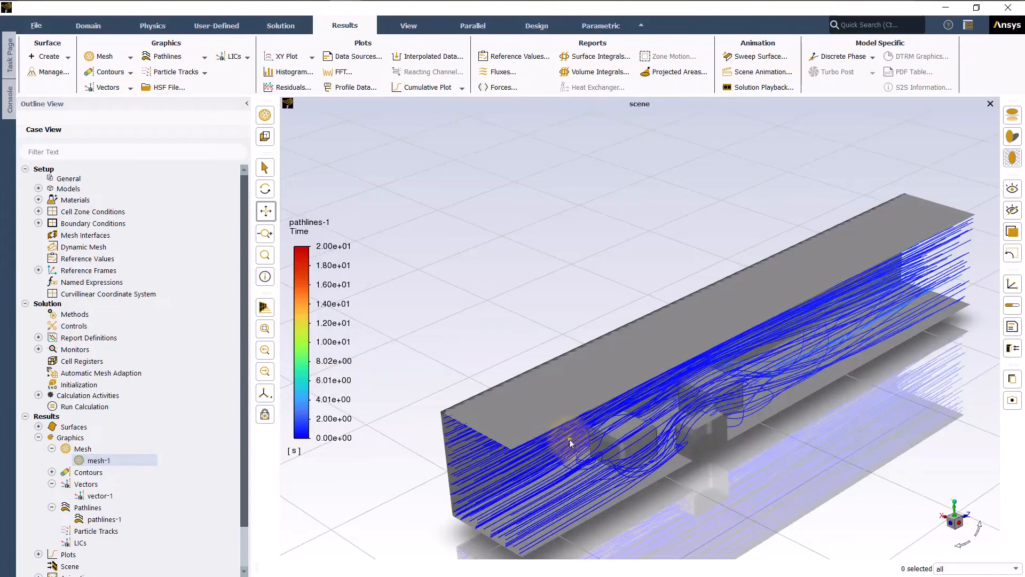
double_click(105, 519)
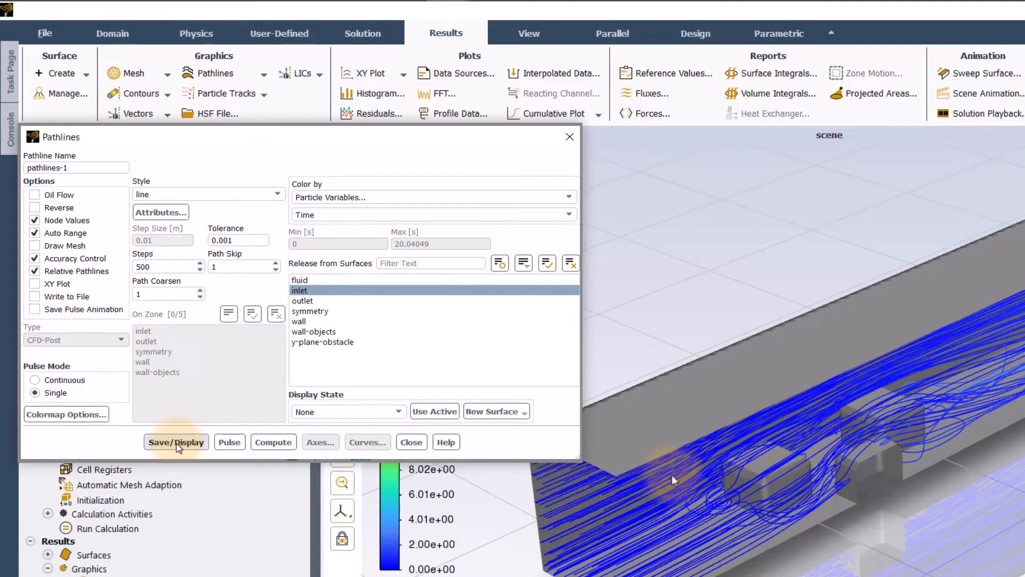
click(175, 441)
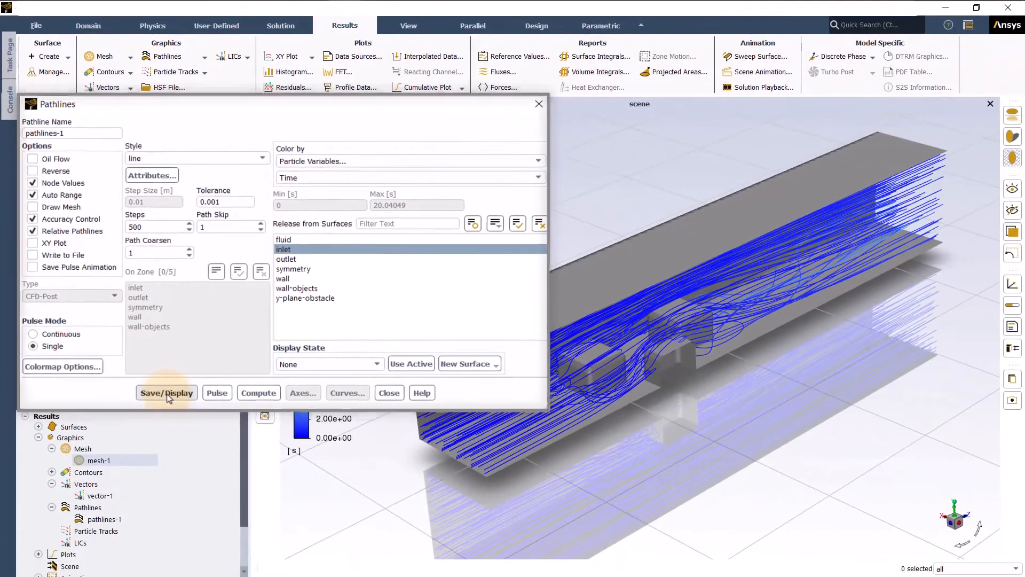
click(167, 392)
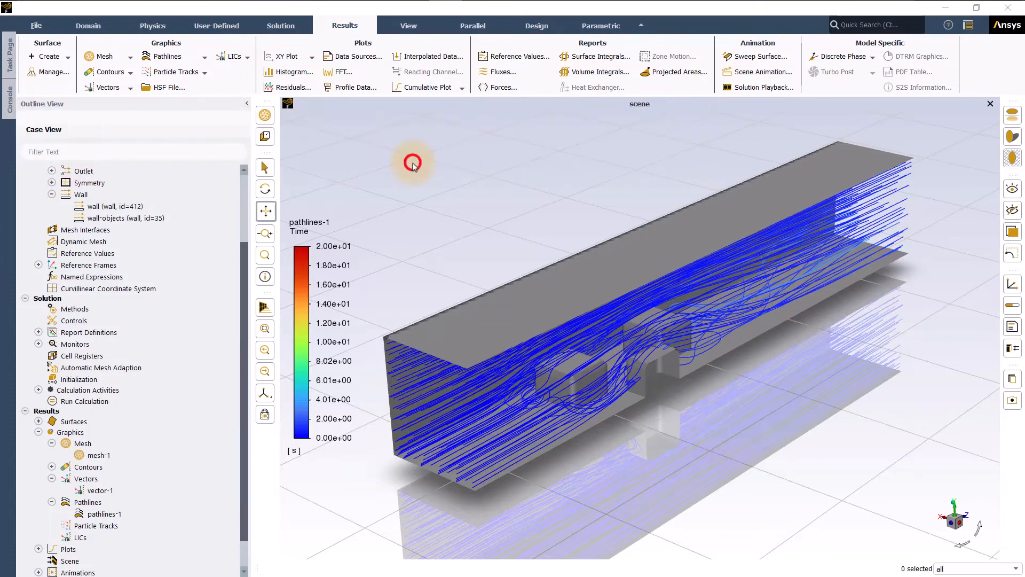
Create scene-1 with all objects including pathlines-1 and mesh-1 at transparency 50, then display it
right_click(412, 163)
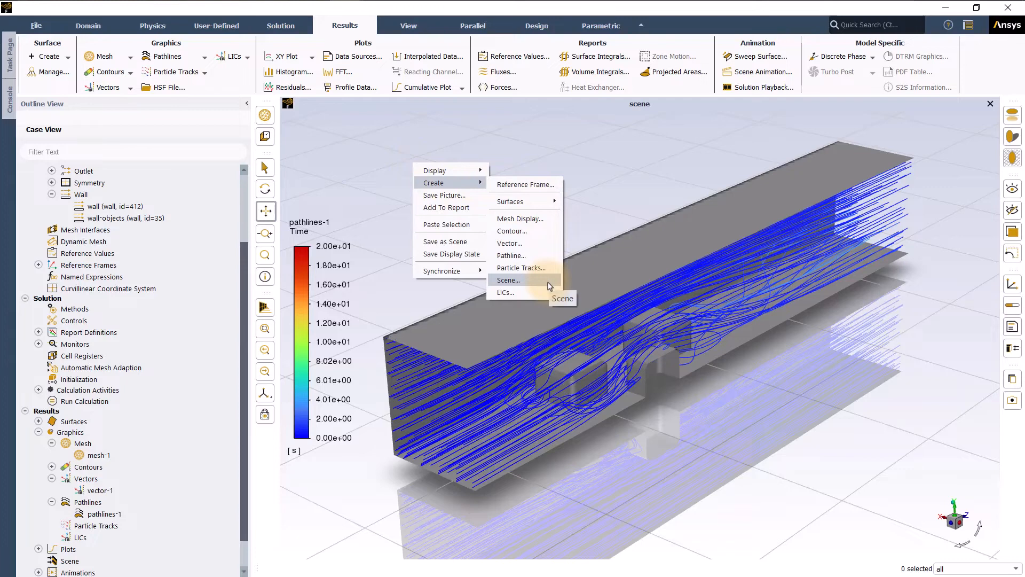
click(509, 279)
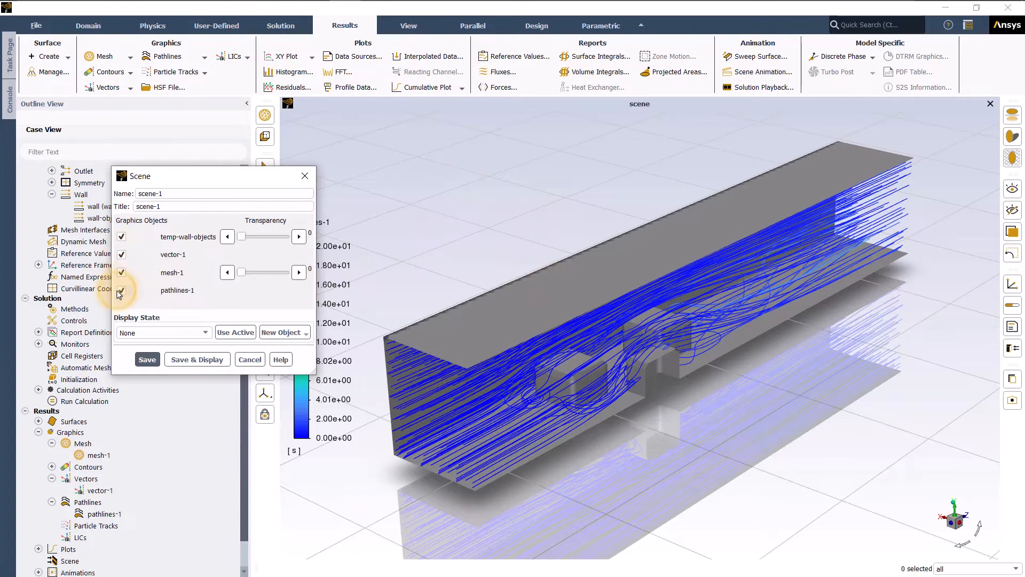
click(196, 359)
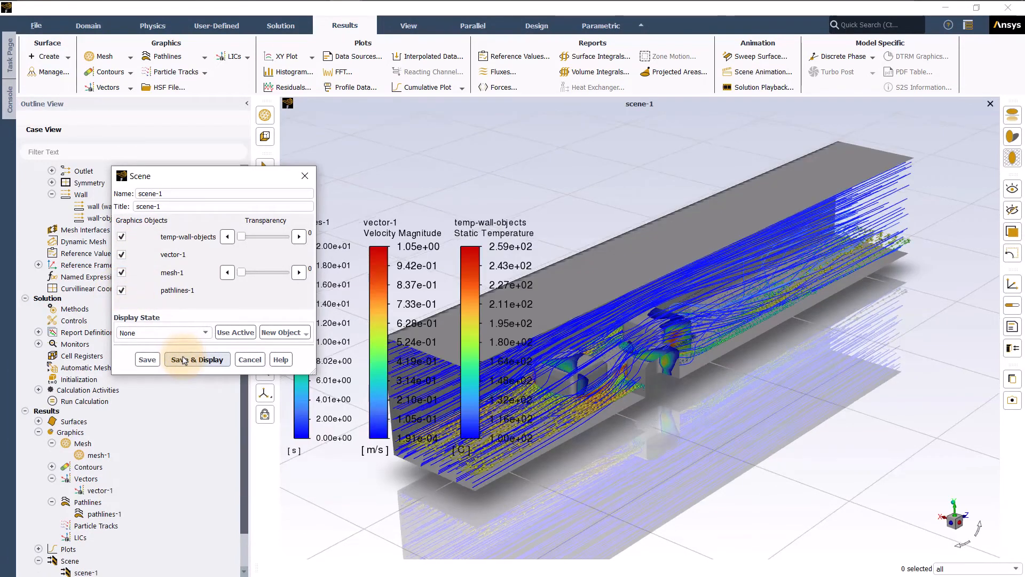
click(197, 359)
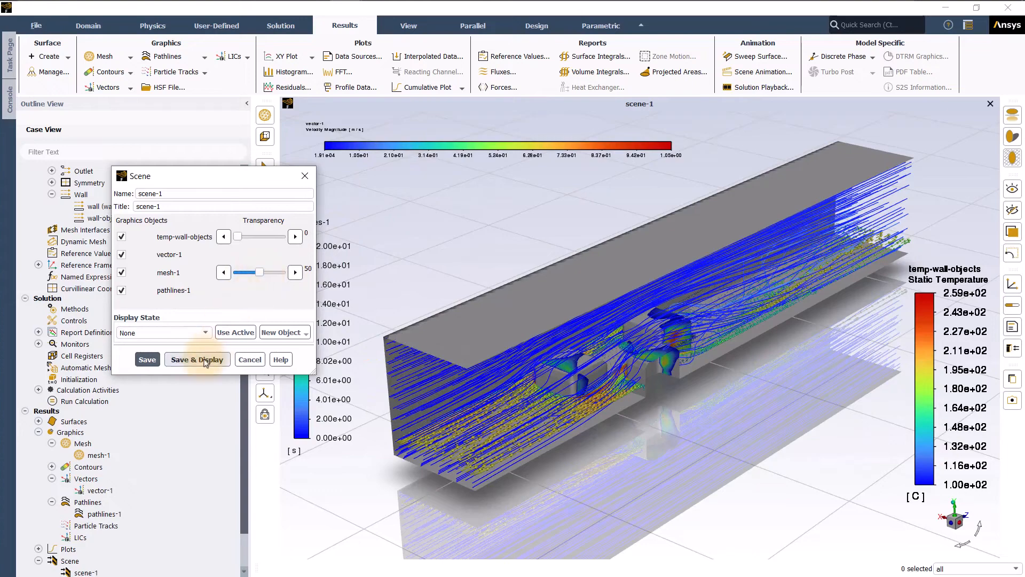
click(196, 359)
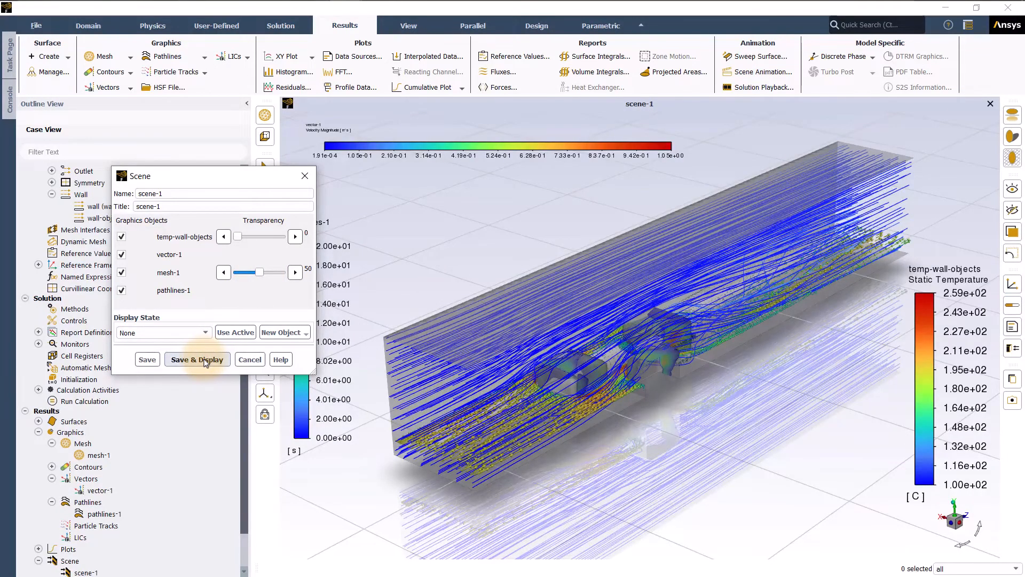
click(197, 359)
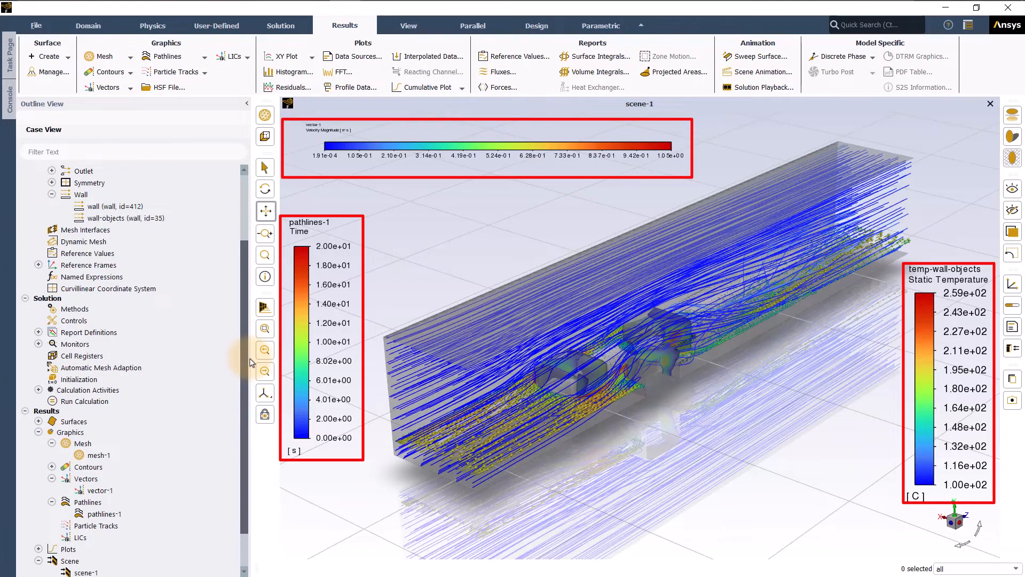
Turn off Show Colormap for the temp-wall-objects contour so its legend disappears from the scene
click(89, 467)
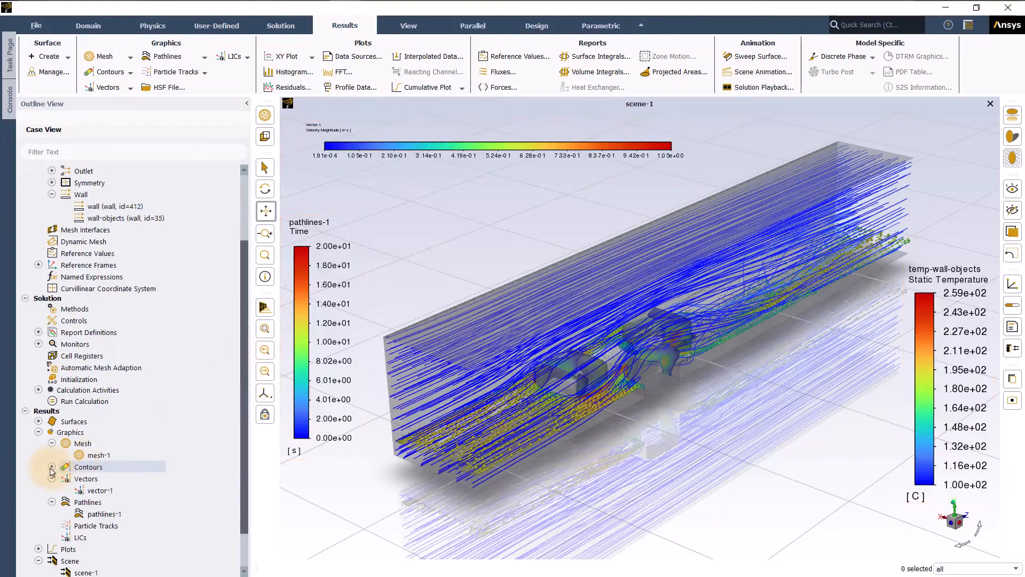
right_click(117, 479)
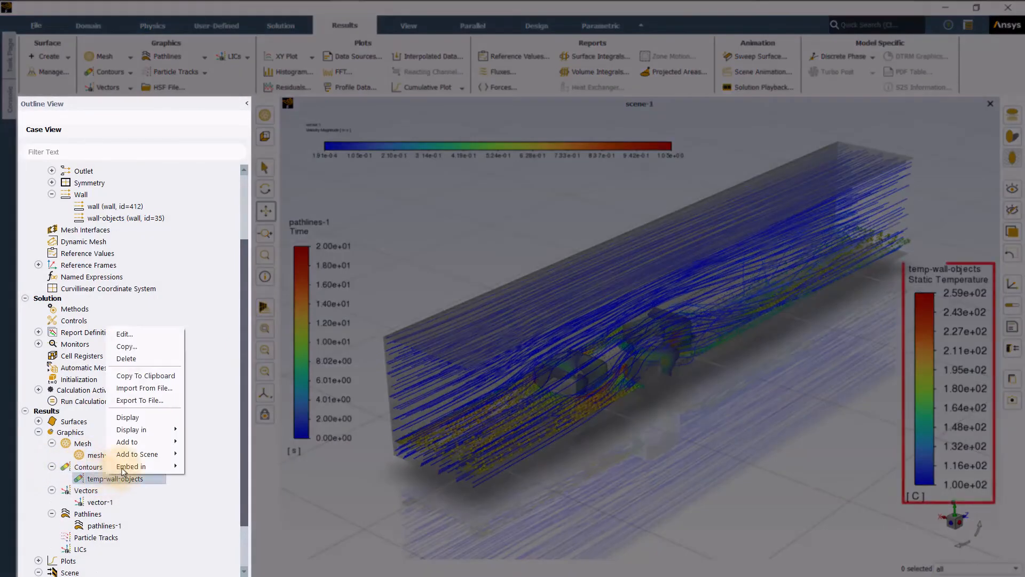
click(124, 334)
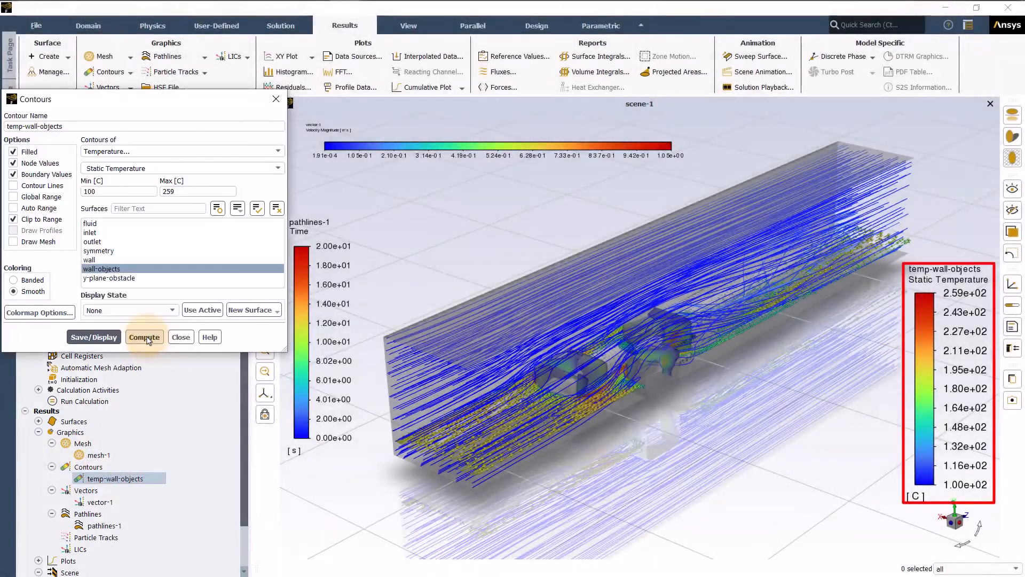
click(39, 312)
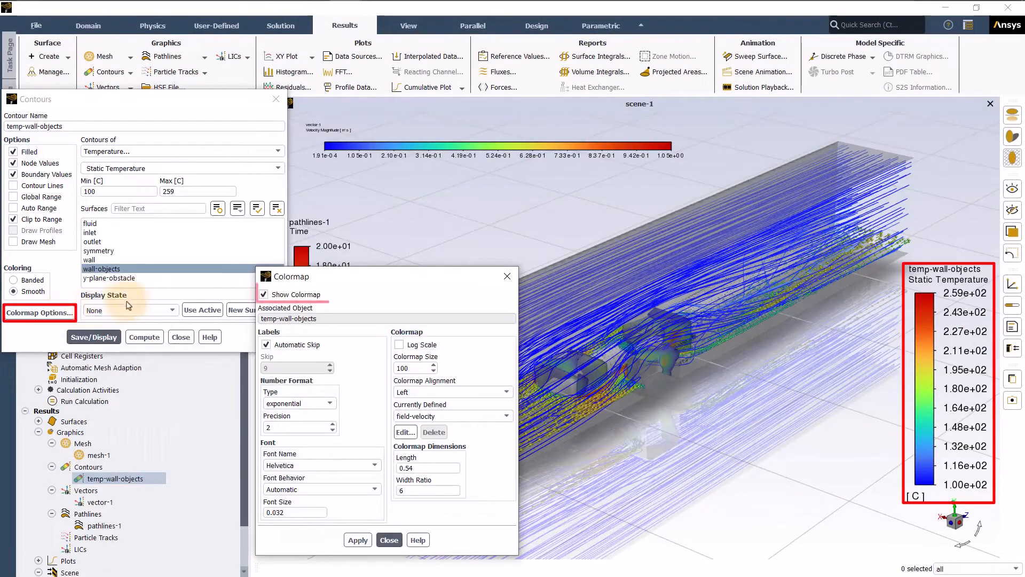
click(264, 294)
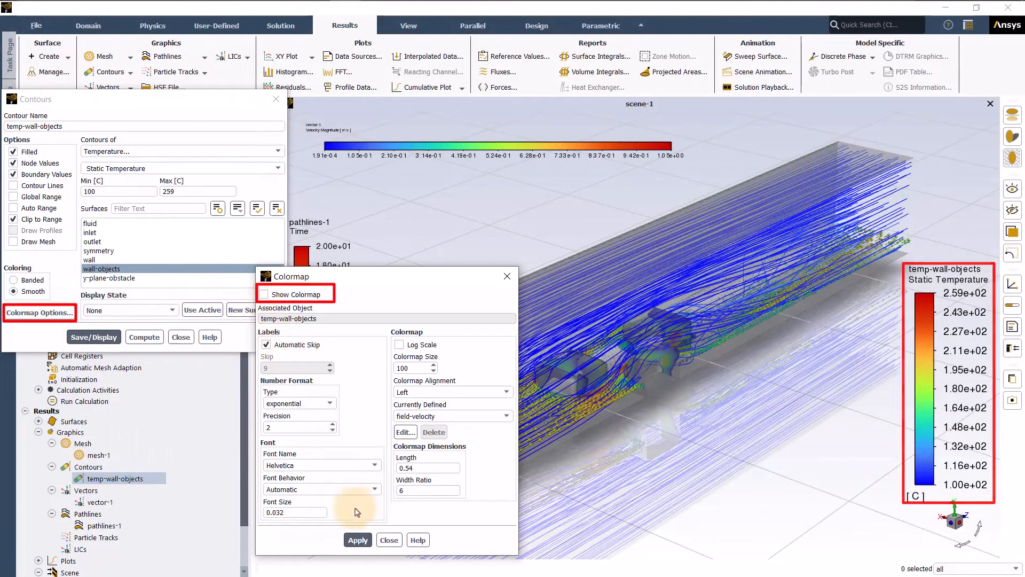
click(357, 539)
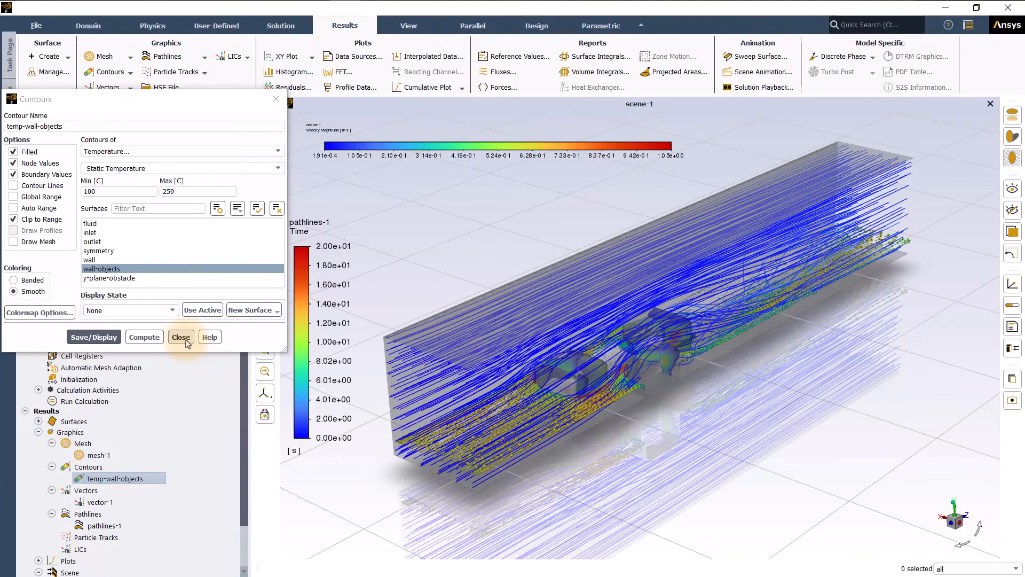
click(181, 337)
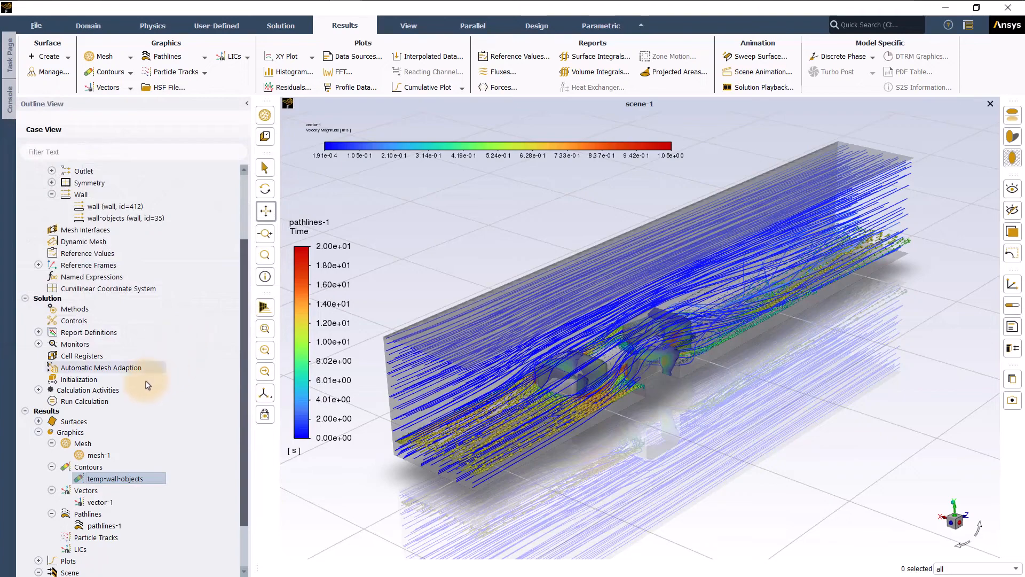
In Views, mirror the display across the symmetry plane so the full channel width is shown
click(71, 433)
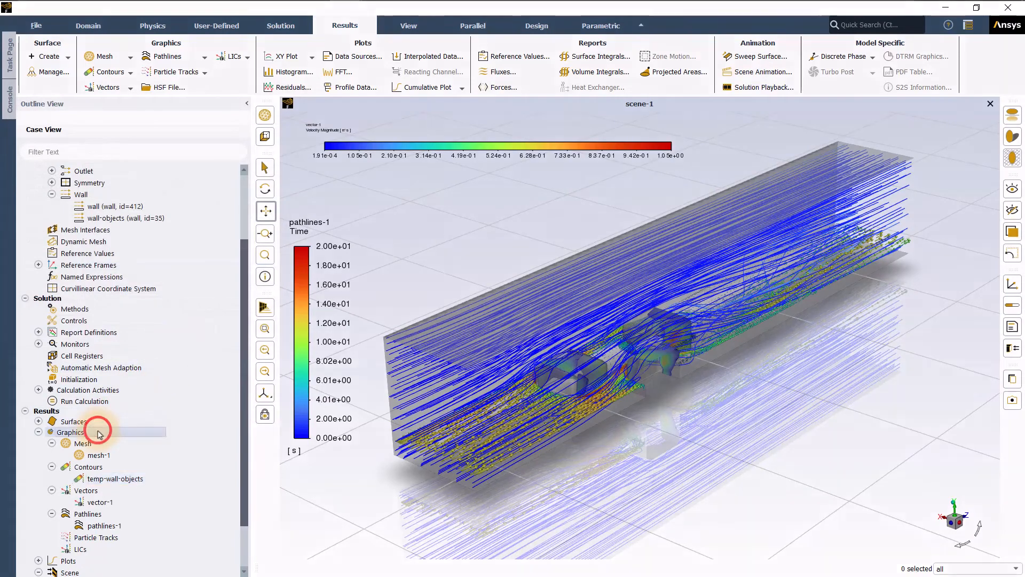
right_click(69, 432)
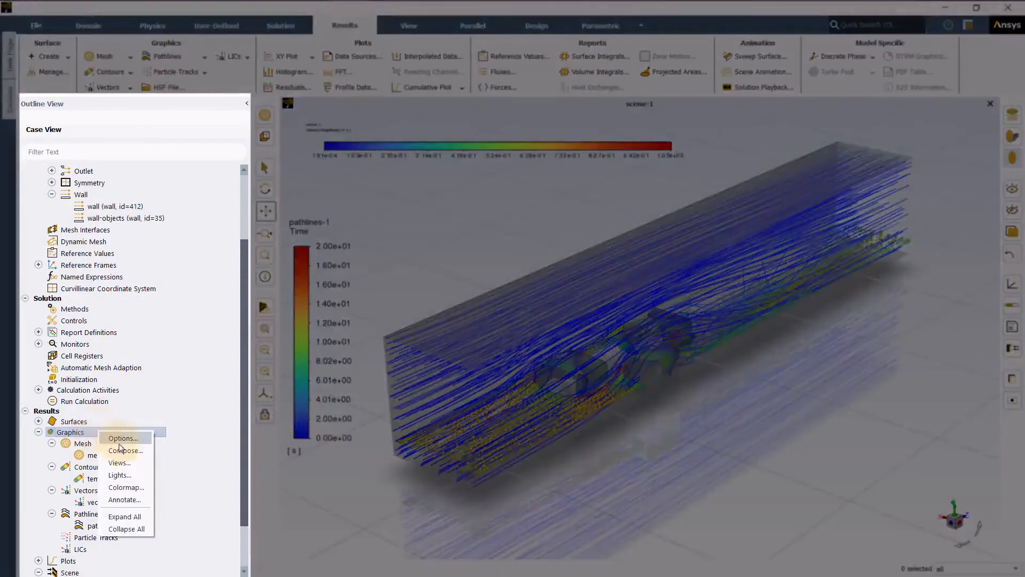
click(119, 462)
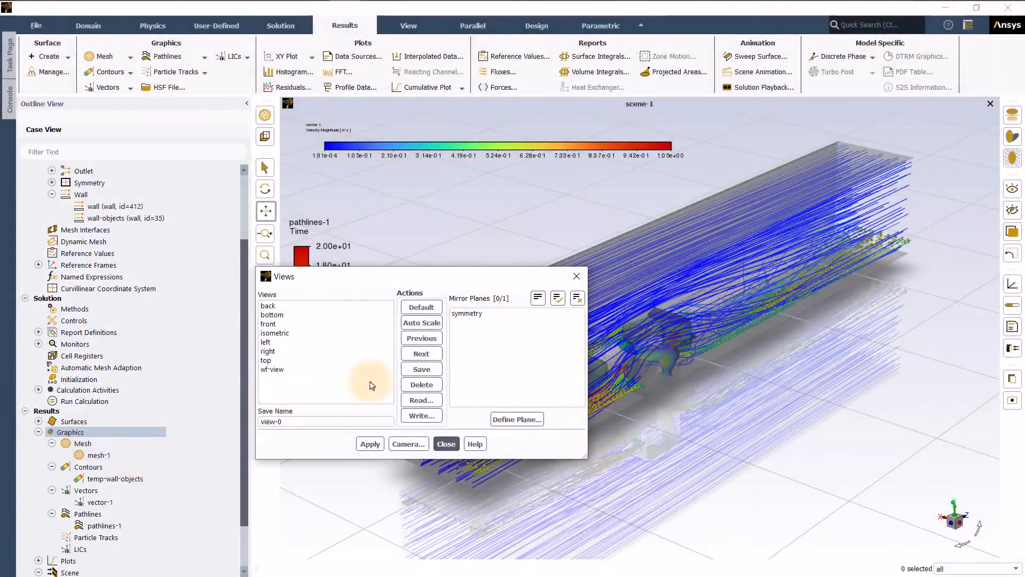
click(370, 443)
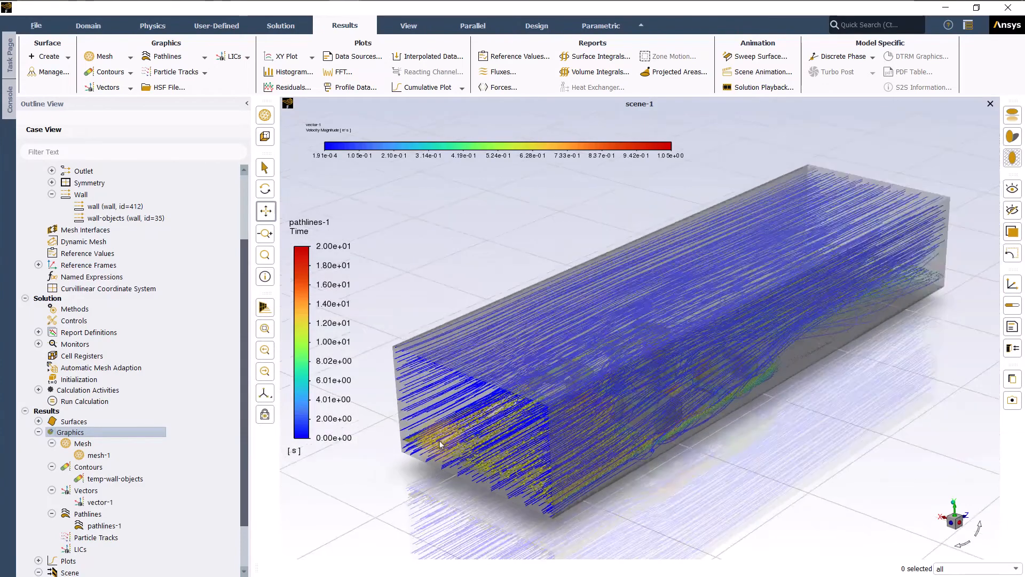
click(88, 26)
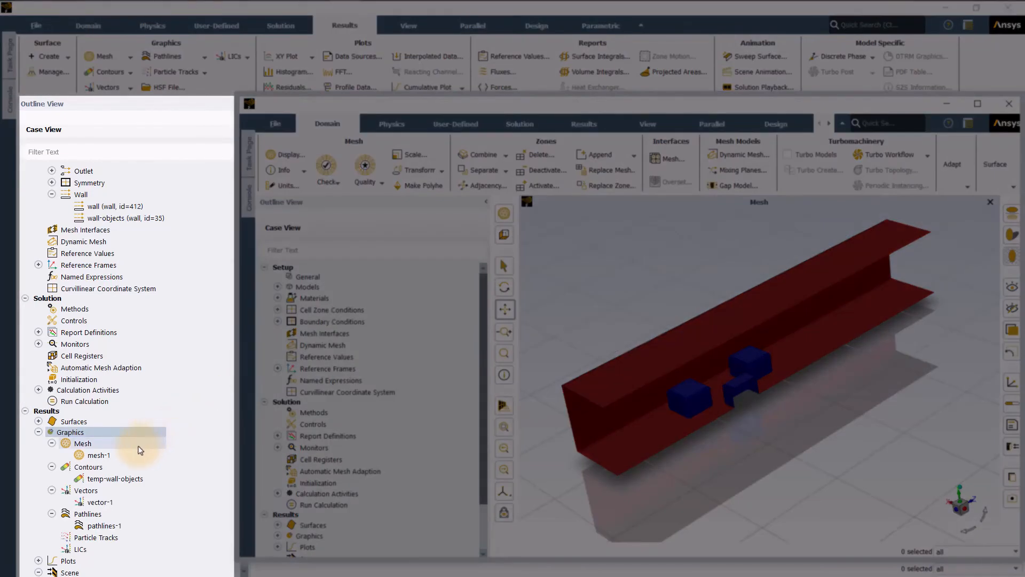
Copy mesh-1 to the clipboard and paste it under Graphics in the second Fluent case
right_click(84, 443)
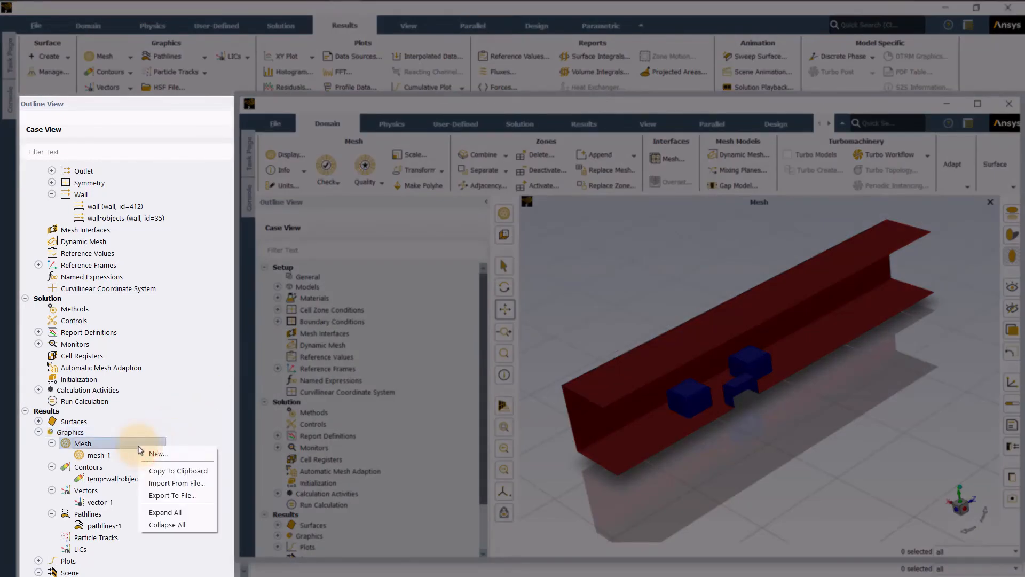
mouse_move(172, 470)
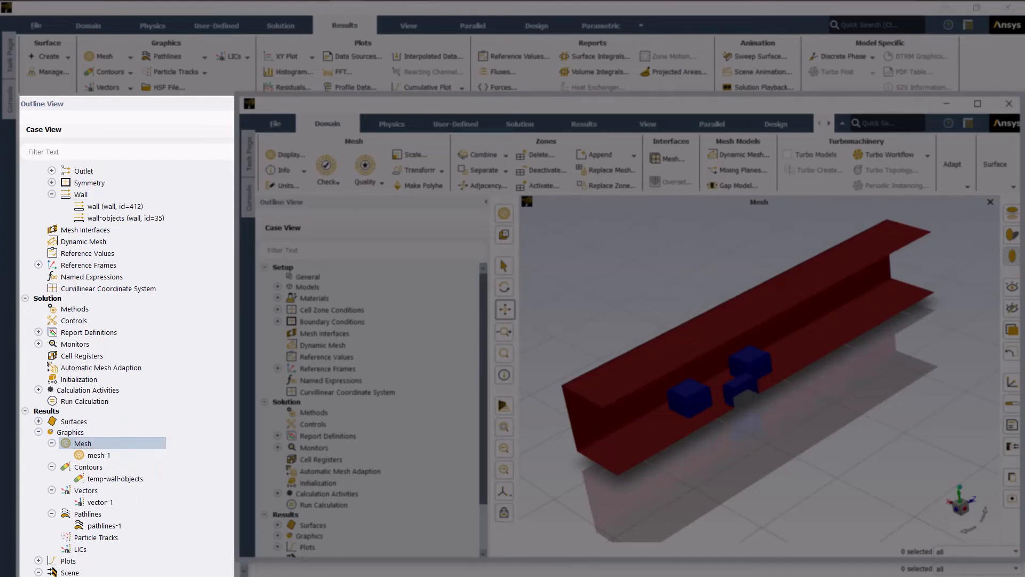
click(278, 483)
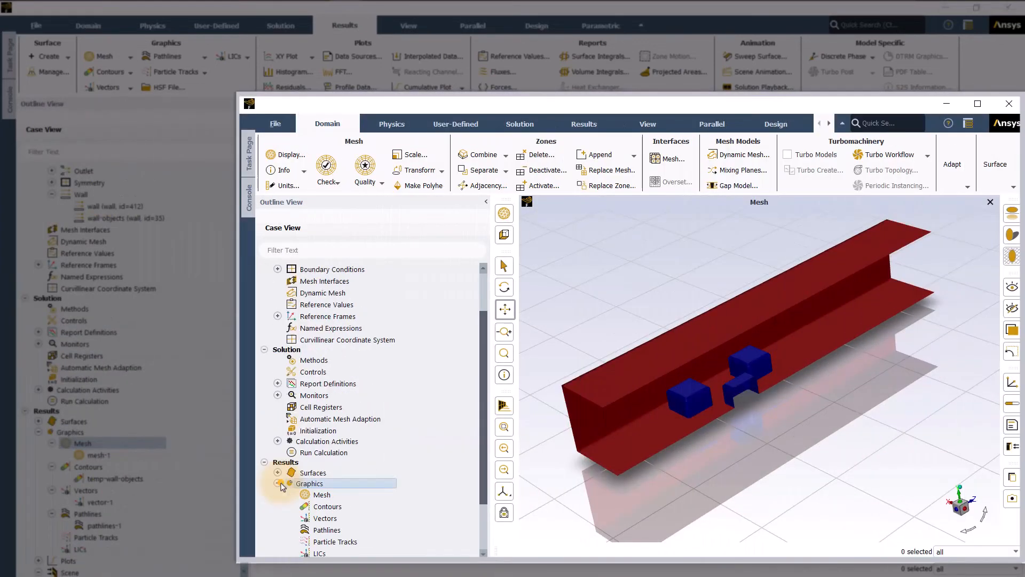
right_click(322, 495)
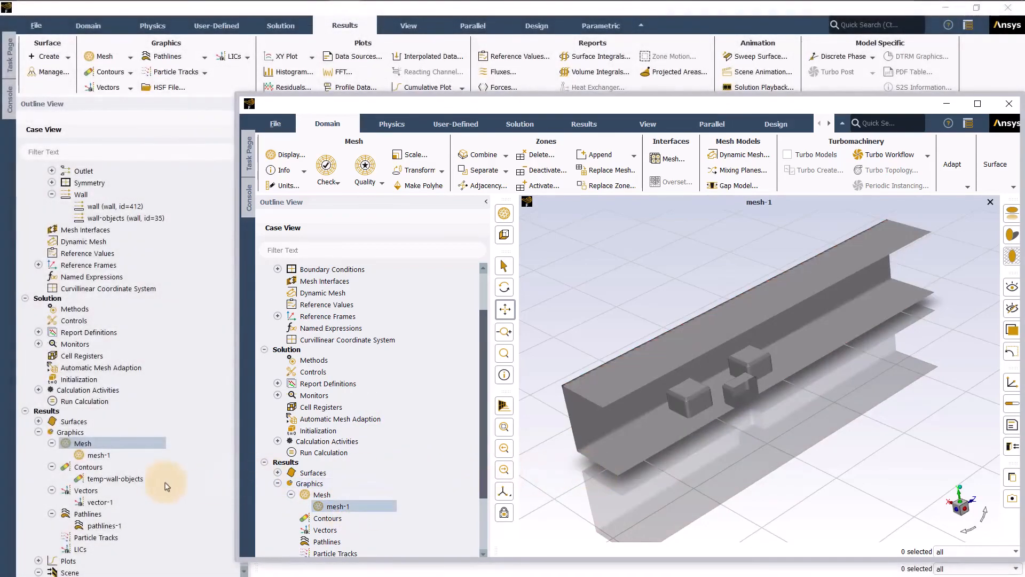
Export temp-wall-objects to a TSV file and import the contour and vector-1 into the second case
right_click(115, 478)
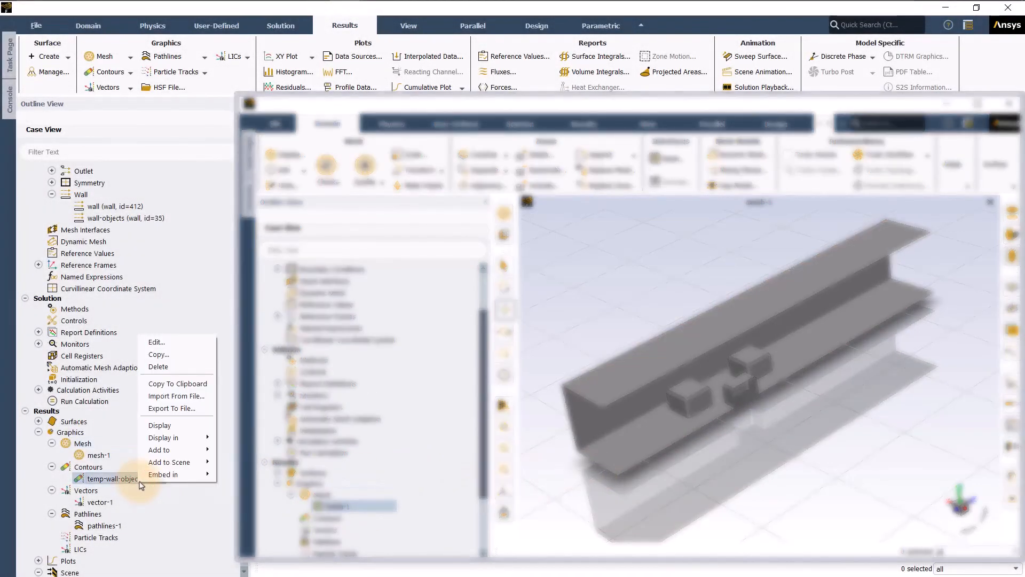
click(176, 396)
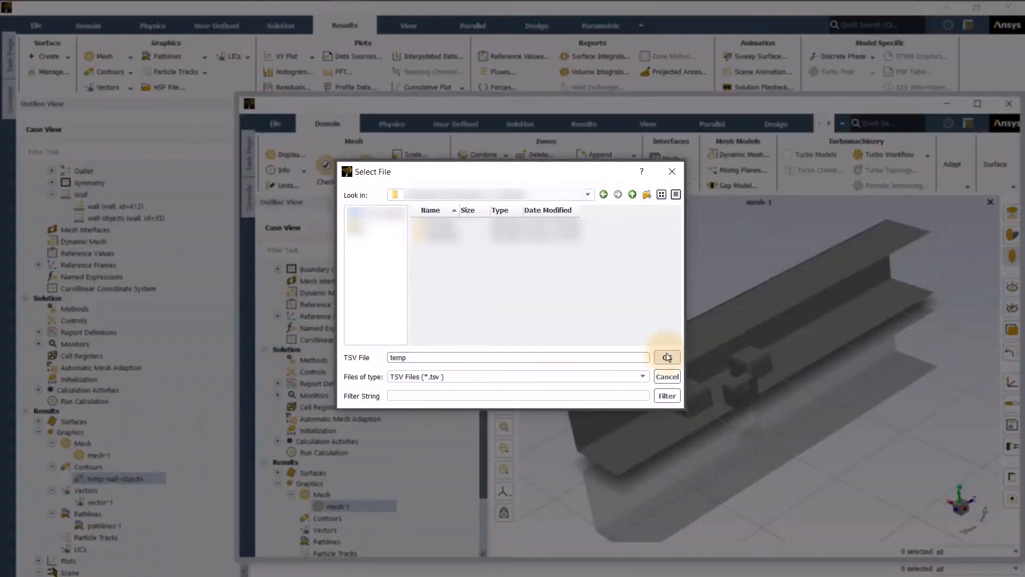
click(666, 376)
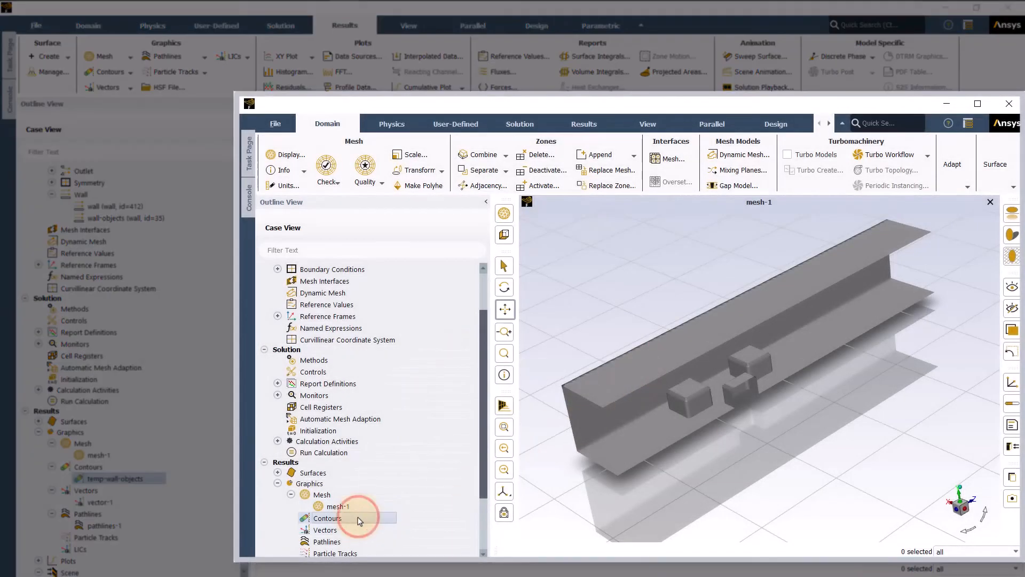
click(327, 518)
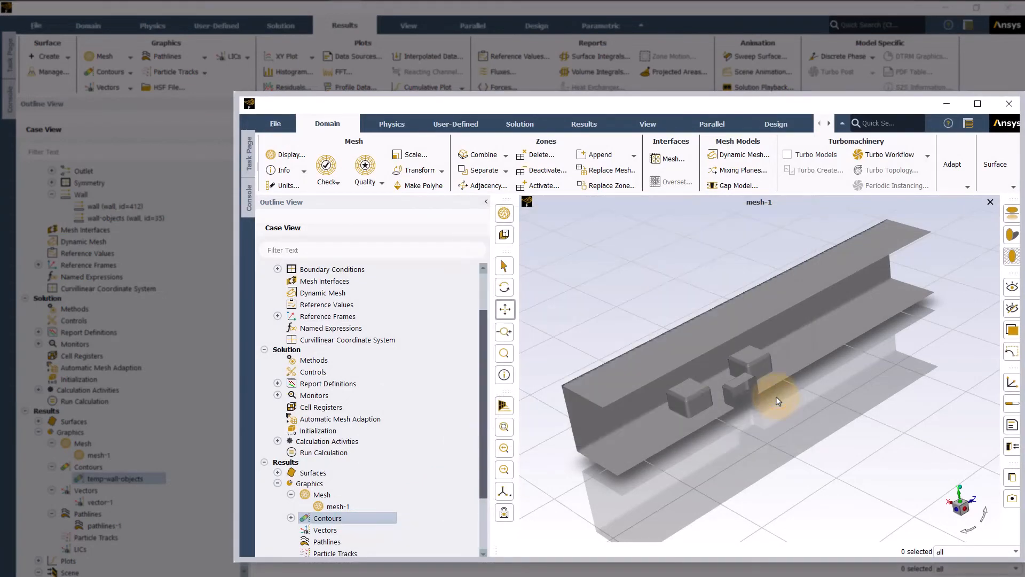
click(339, 506)
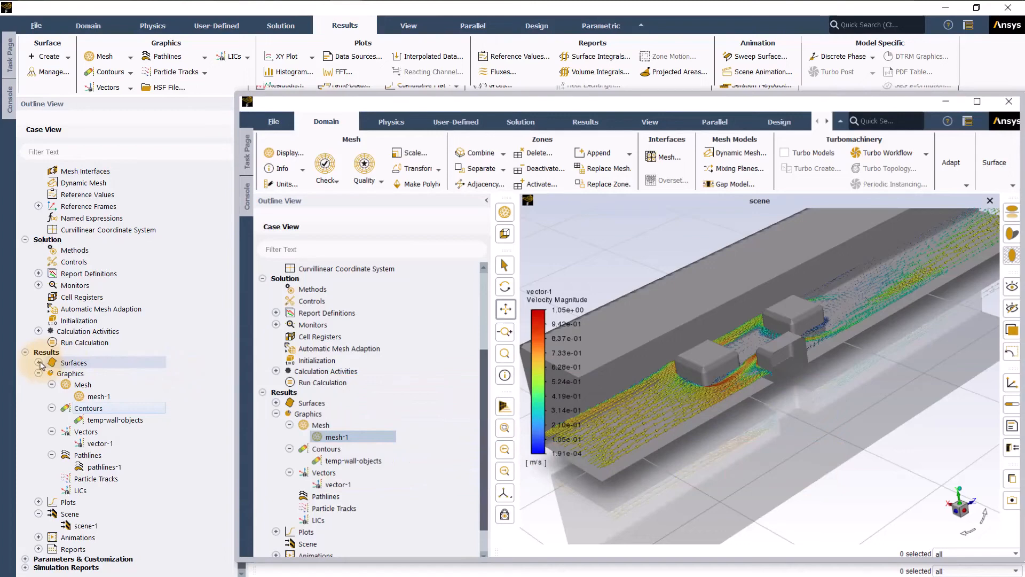
Expand Surfaces in both cases to check y-plane-obstacle appears in each
click(39, 363)
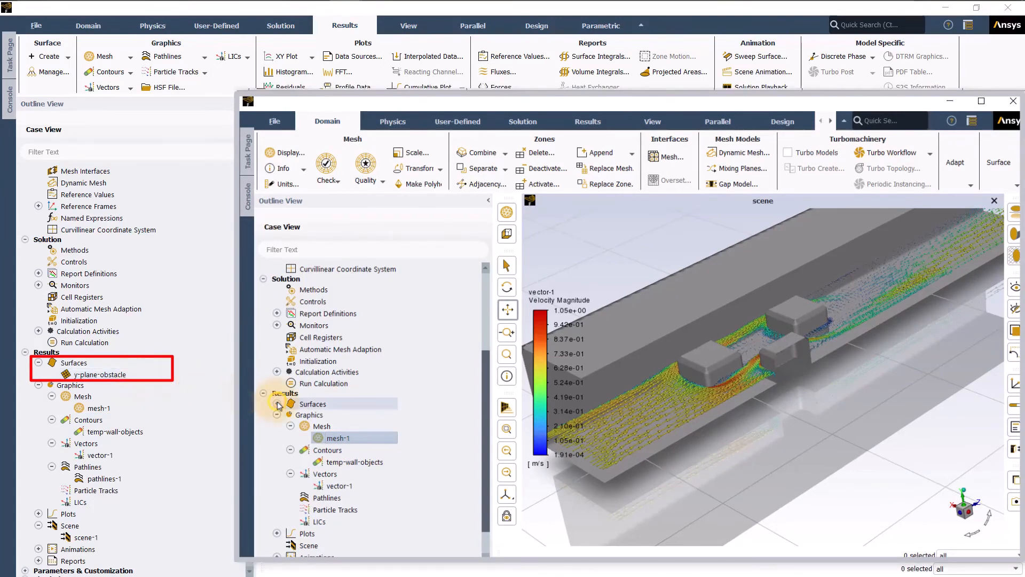
click(278, 404)
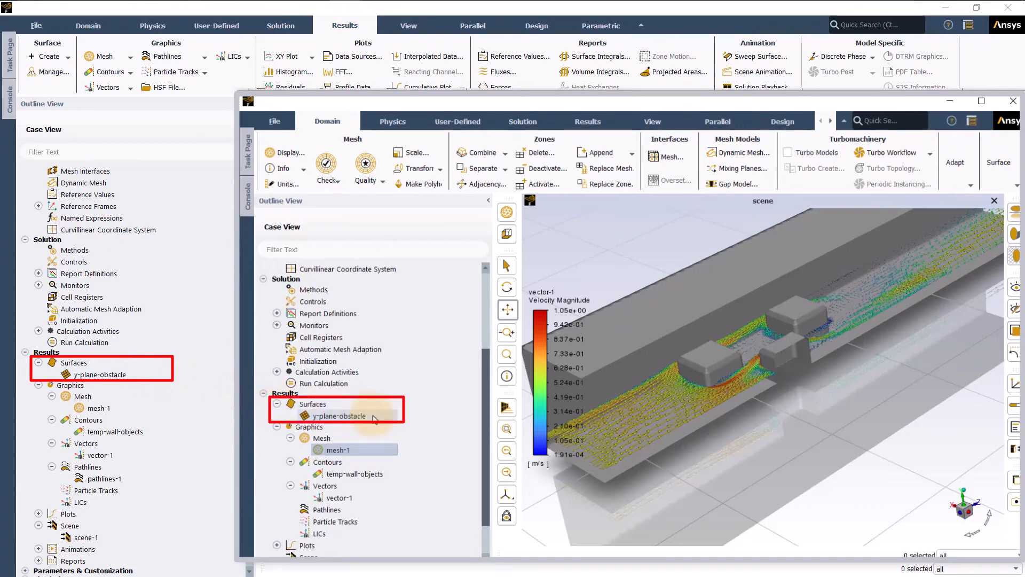